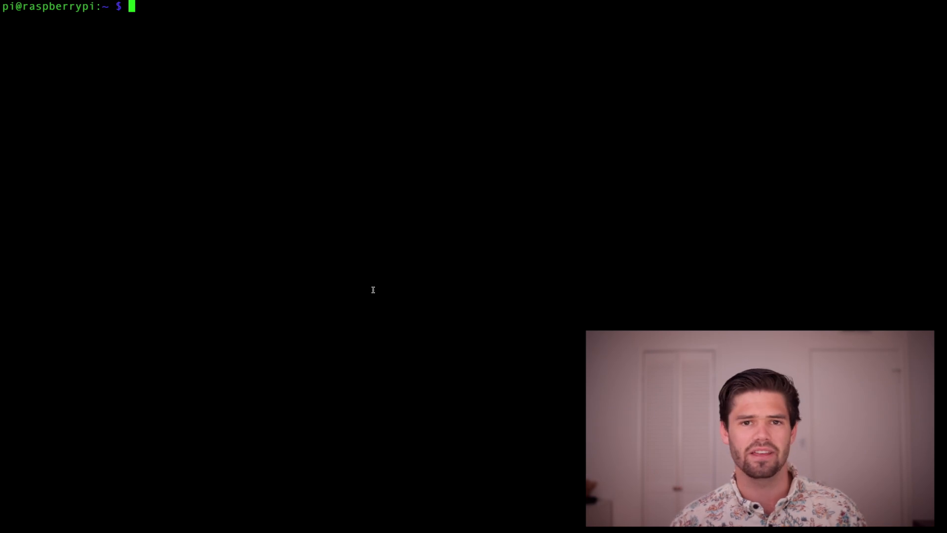
Run apt-get update, install mdadm confirming with y, then clear the screen
type("sudo")
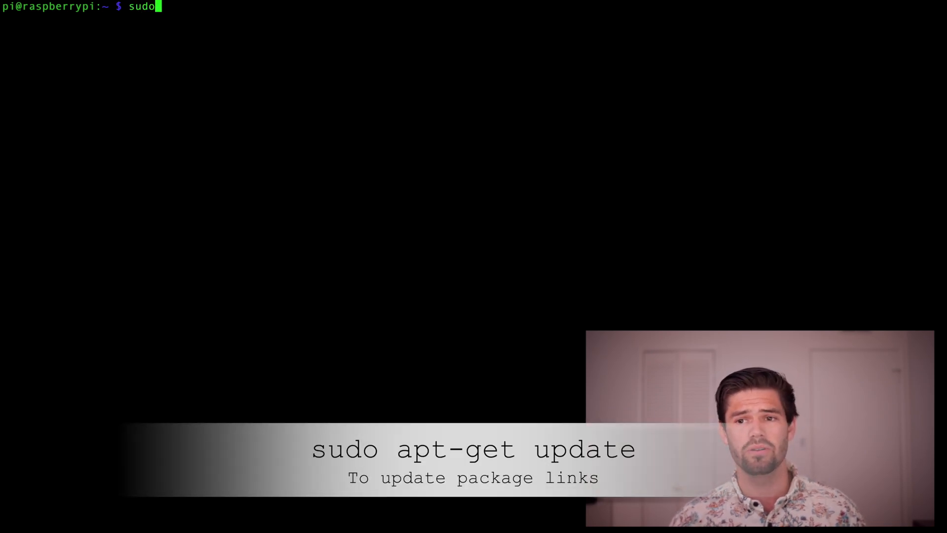
type("apt-get update")
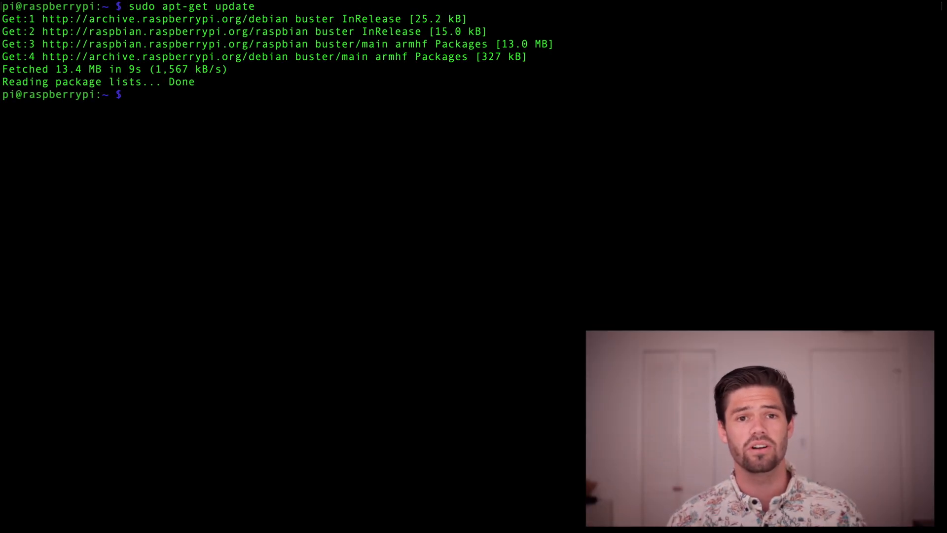
type("sudo apt-get update")
type("sudo apt-get install mdadm")
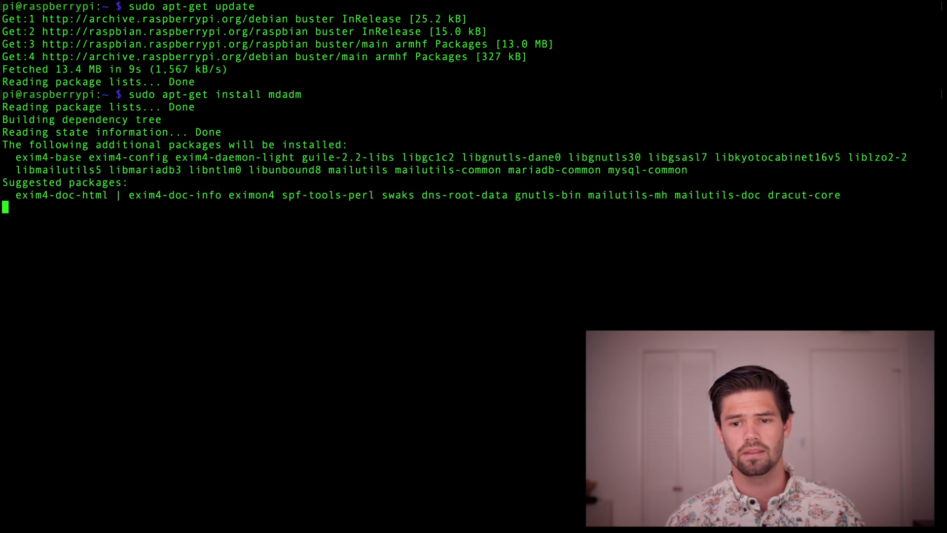
type("y")
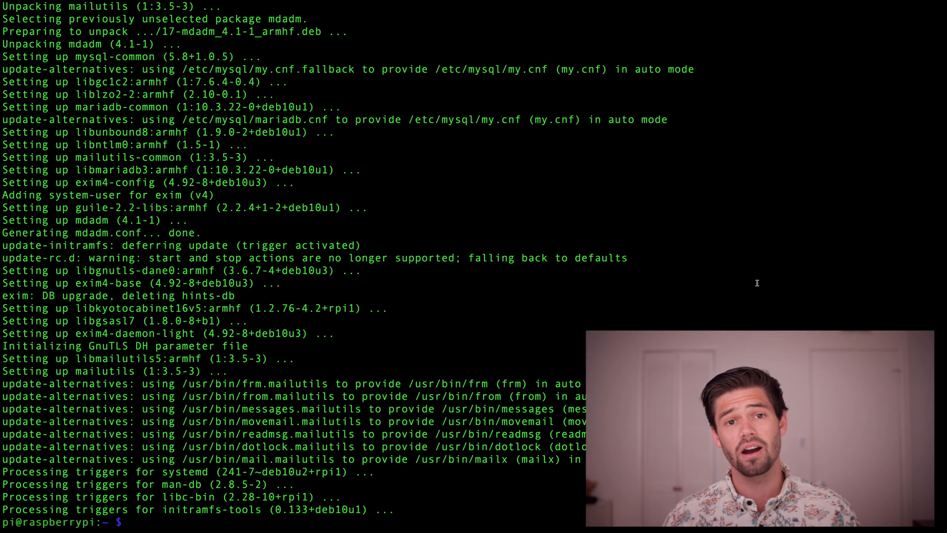
type("c")
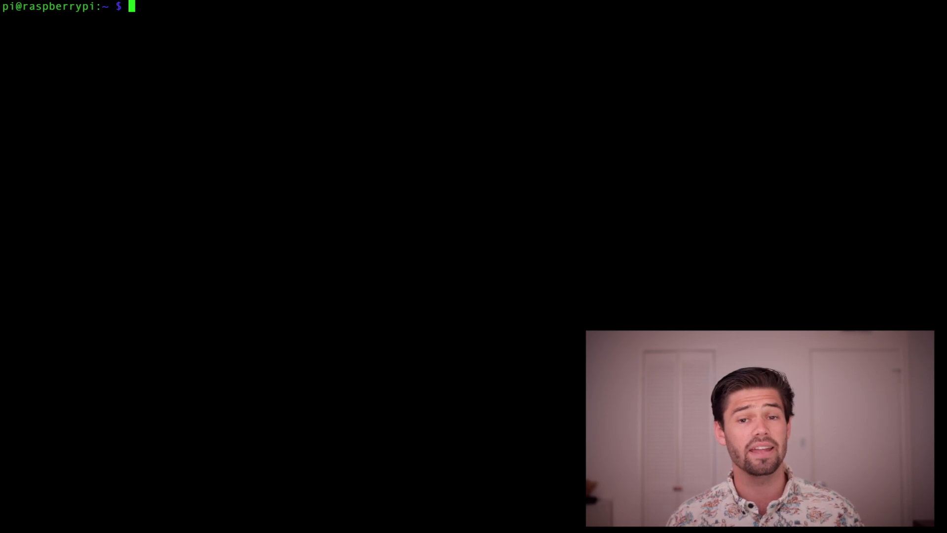
Run sudo blkid to show labels, UUIDs and filesystem types for sda1 and sdb1
type("sudo")
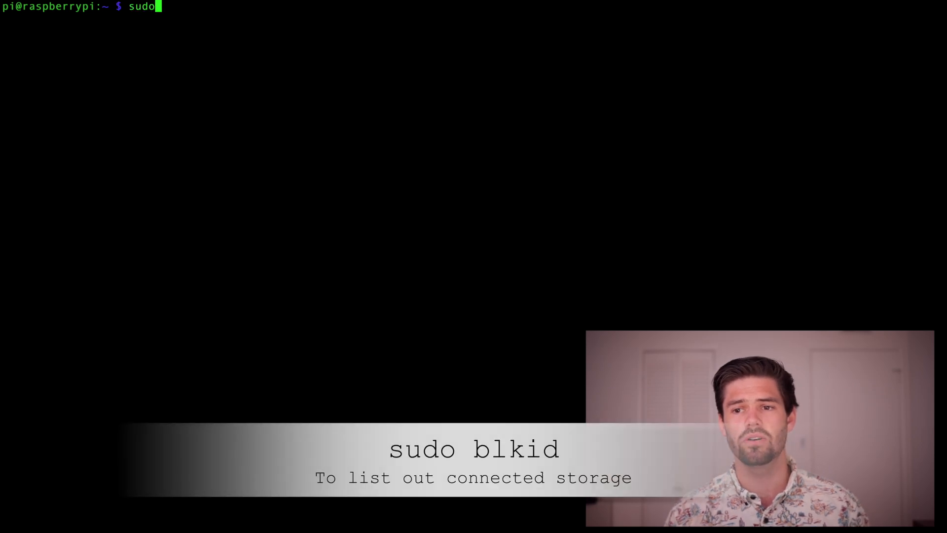
type("blkid")
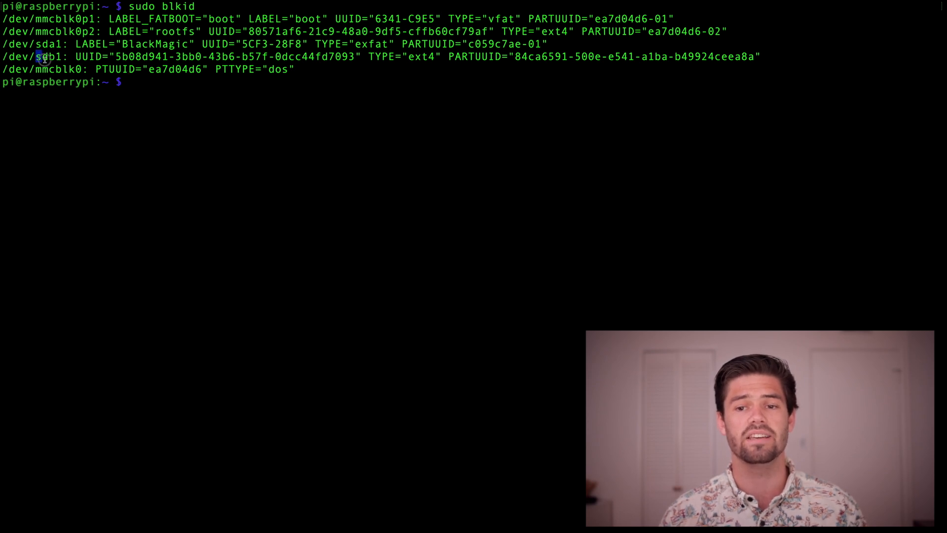
double_click(44, 56)
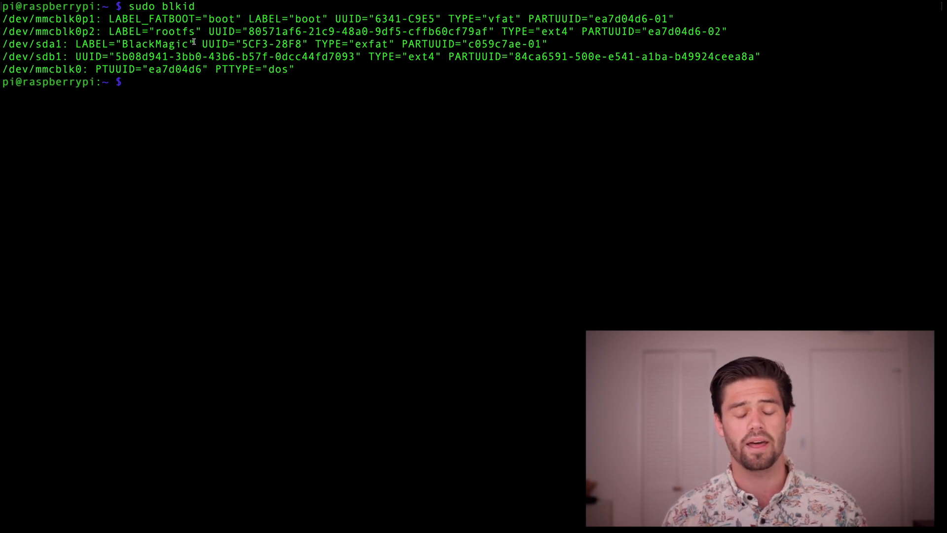
In fdisk on /dev/sda, delete the old partition, add a 931.5 GiB primary partition, write
type("sdu")
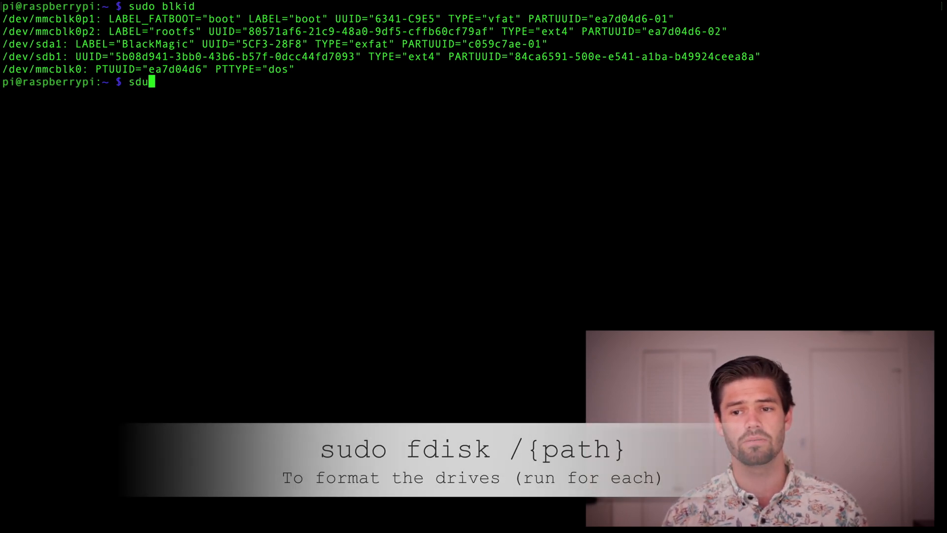
type("sudo fd")
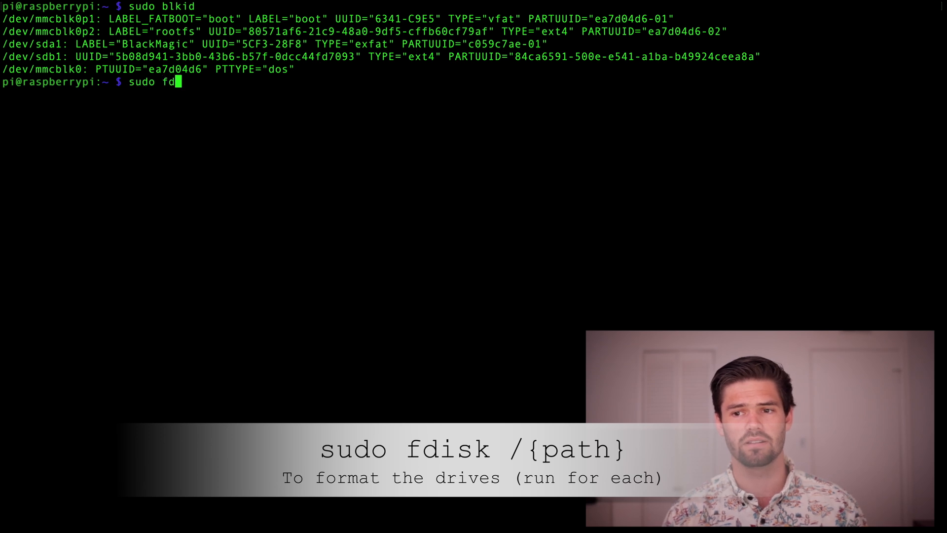
type("isk /")
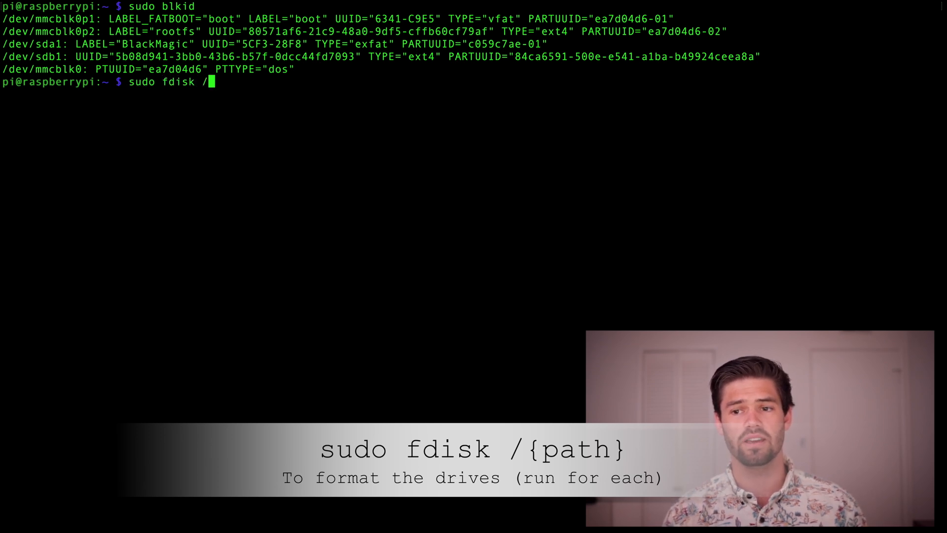
type("dev/sda")
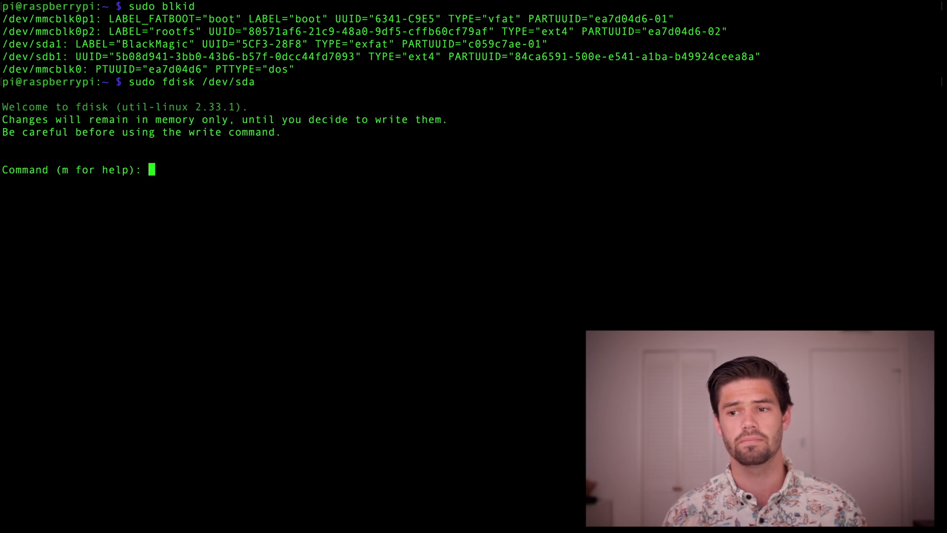
type("d")
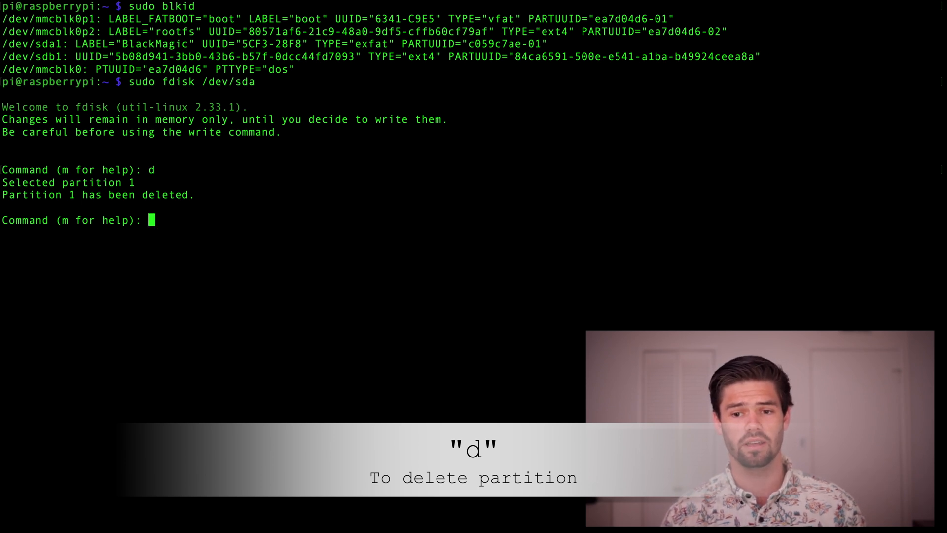
type("n")
type("p")
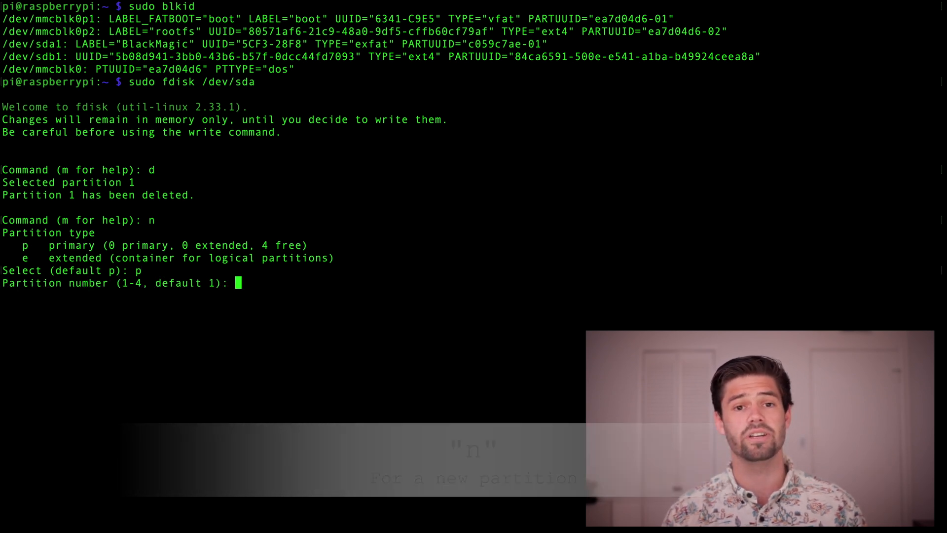
key("Enter")
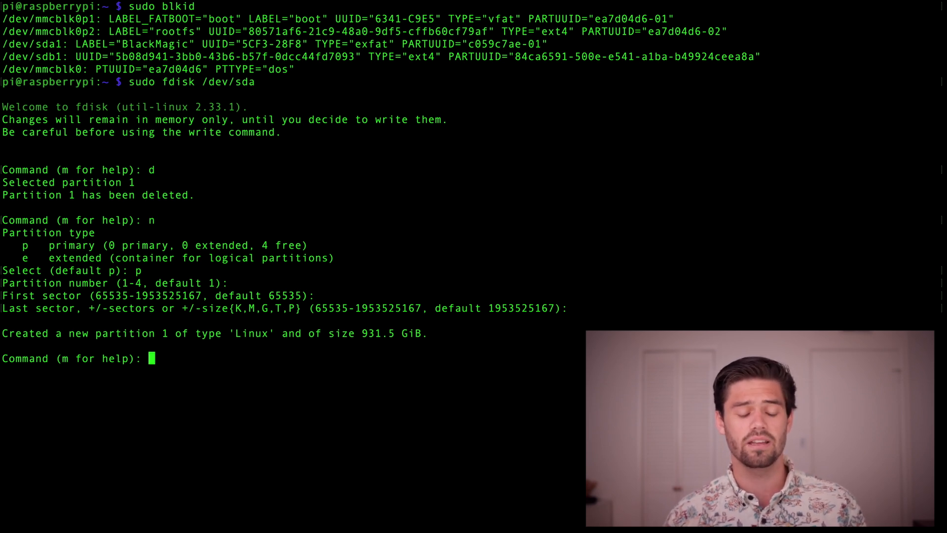
type("w")
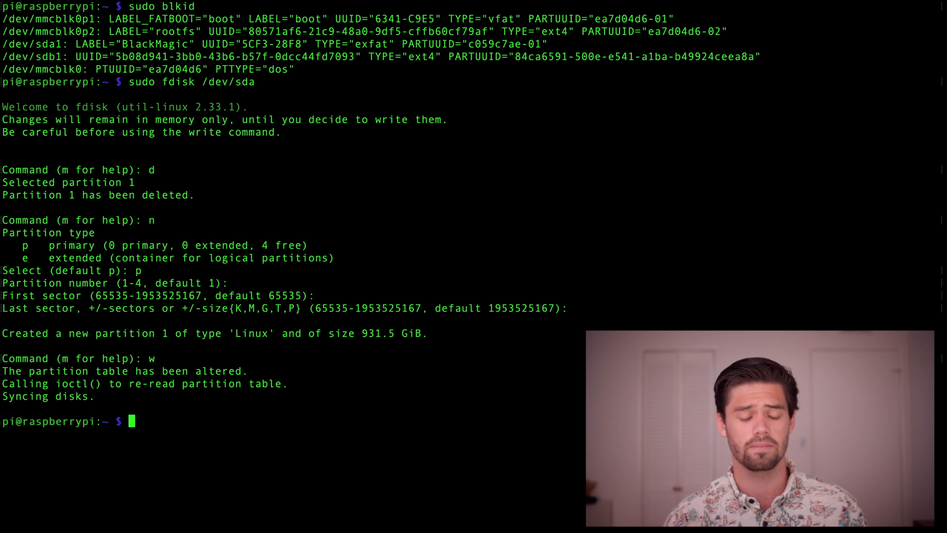
type("sudo fdisk /dev/sda")
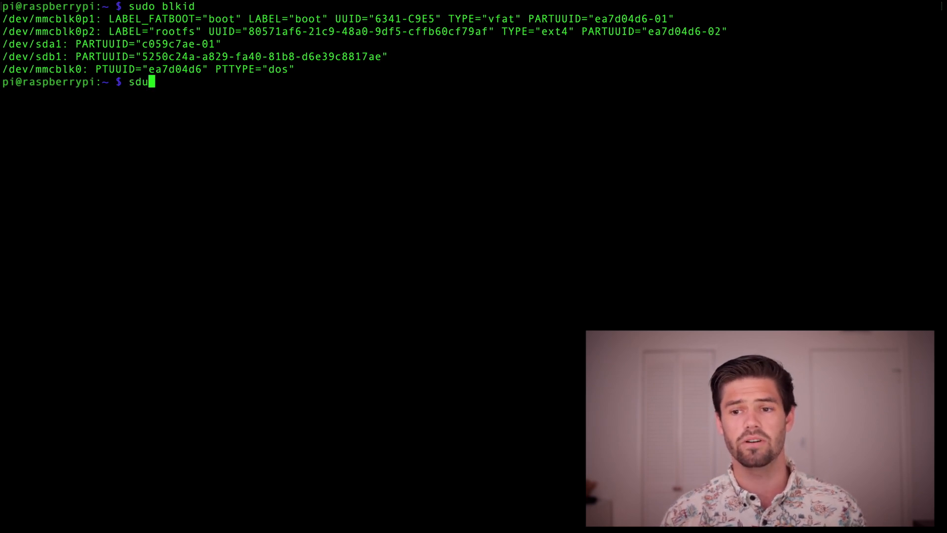
Create /dev/md0 with mdadm at level 1 with 2 devices, sda1 and sdb1, confirming y
type("sudo mda")
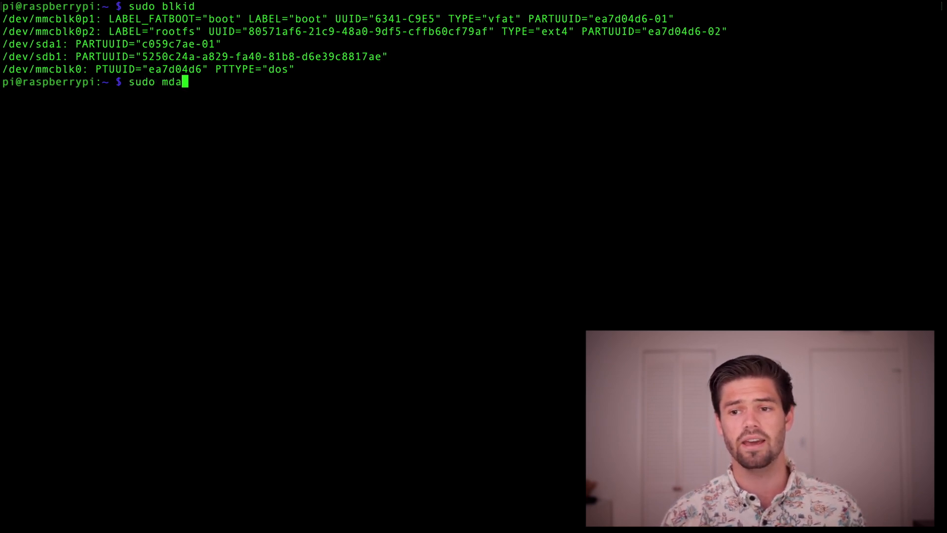
type("dm")
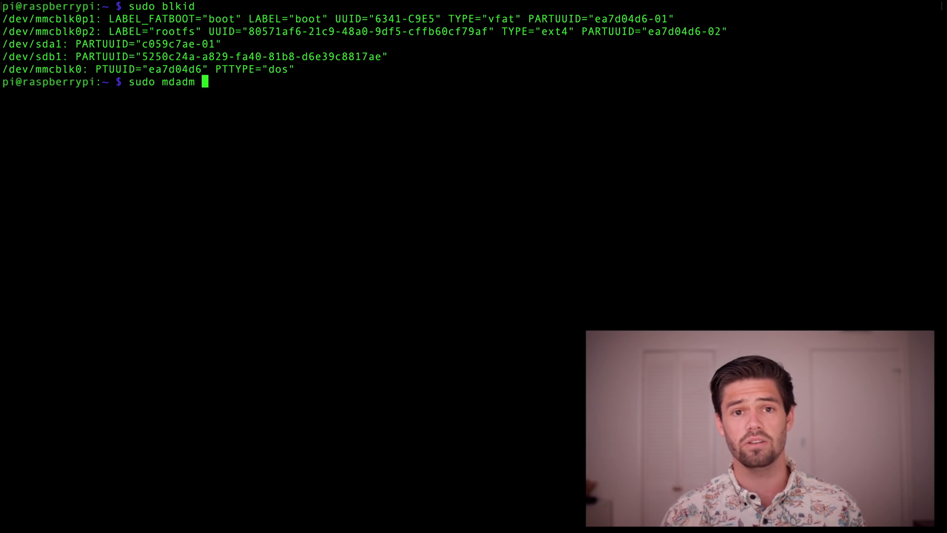
type("--create")
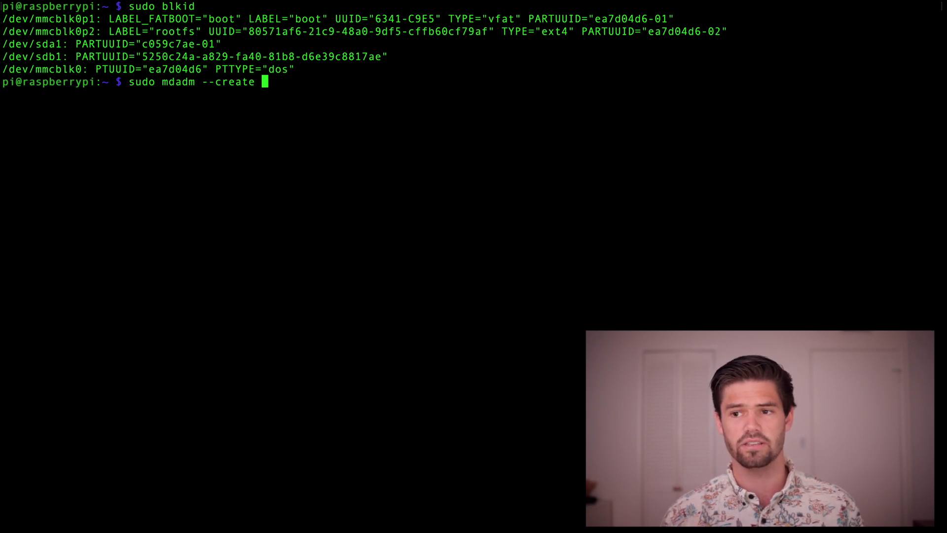
type("/dev/md0")
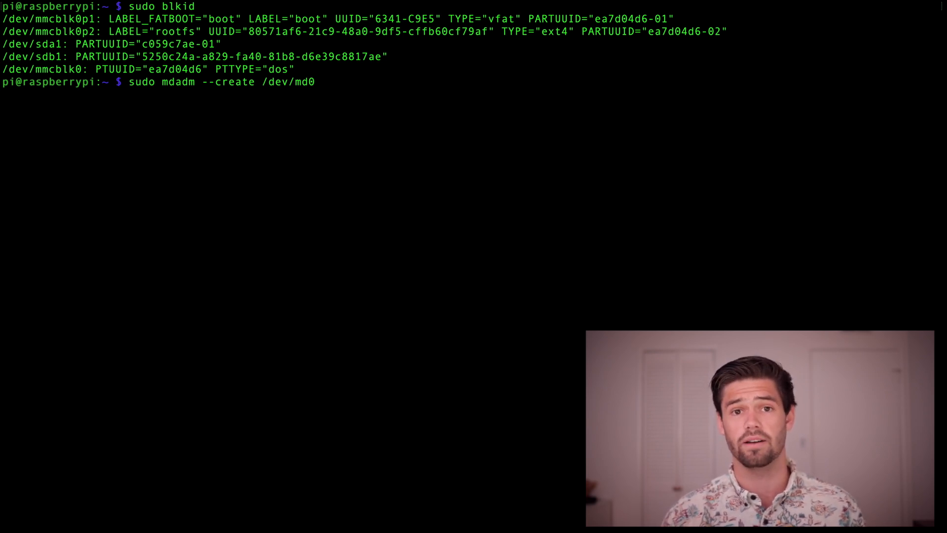
type("--level=")
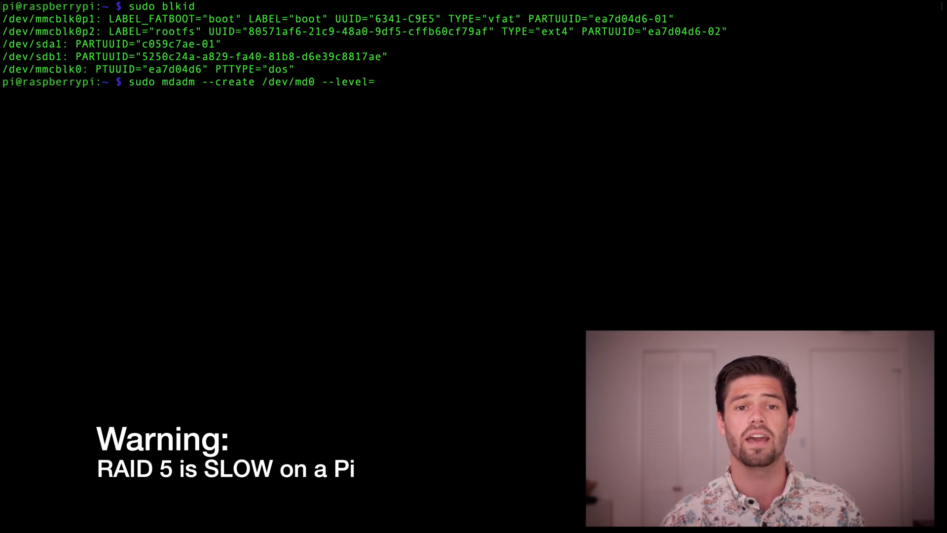
type("1")
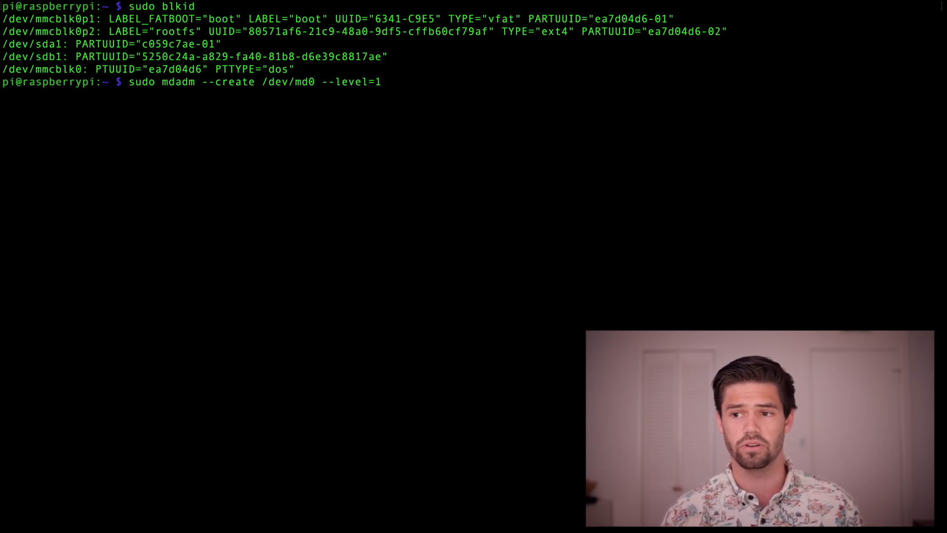
type("--ra")
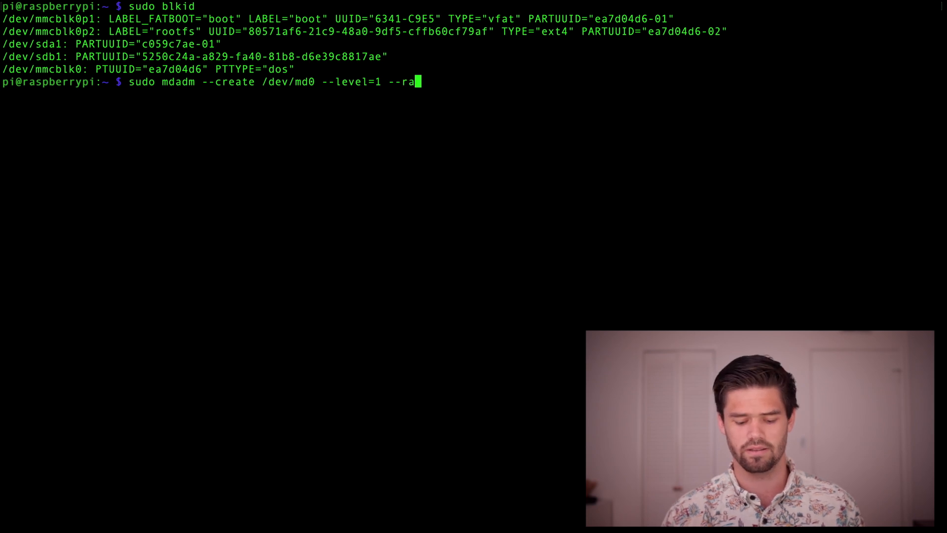
type("id-devices")
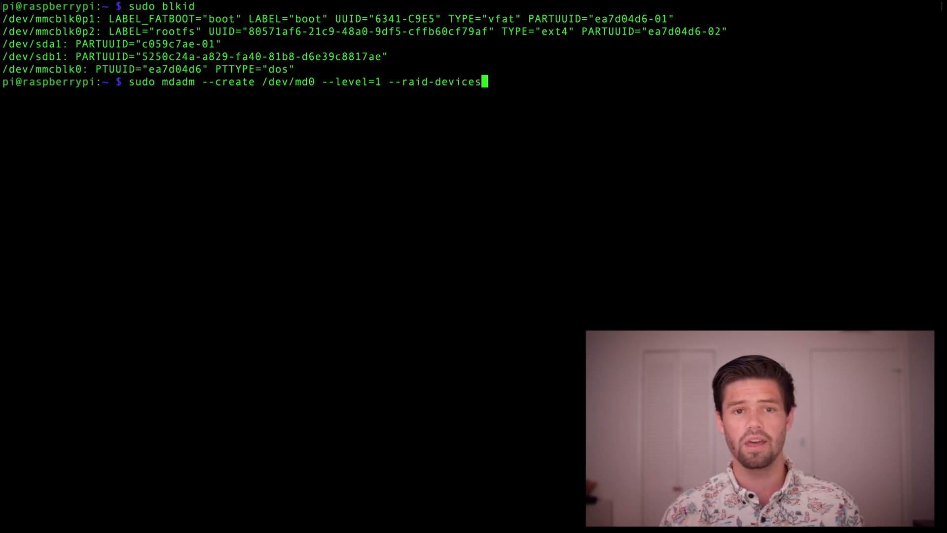
type("=")
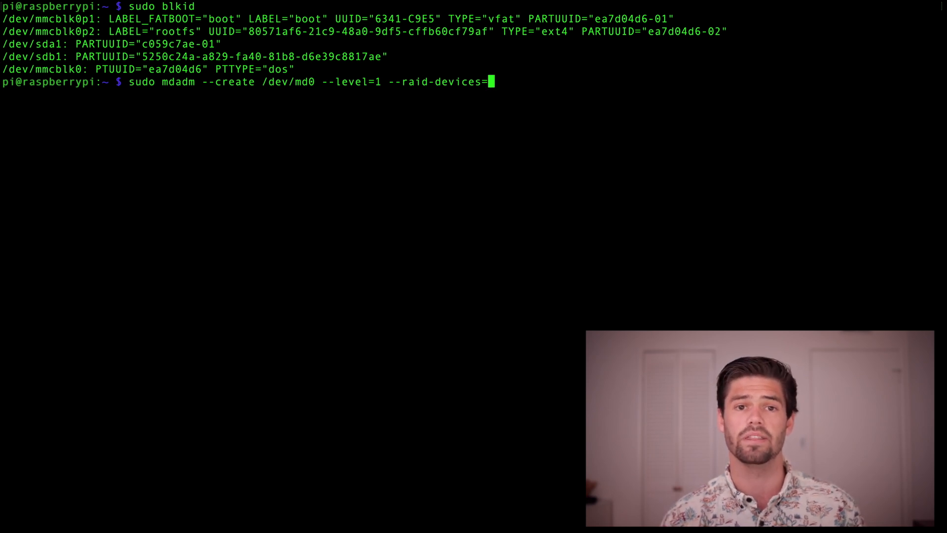
type("2 /dev/")
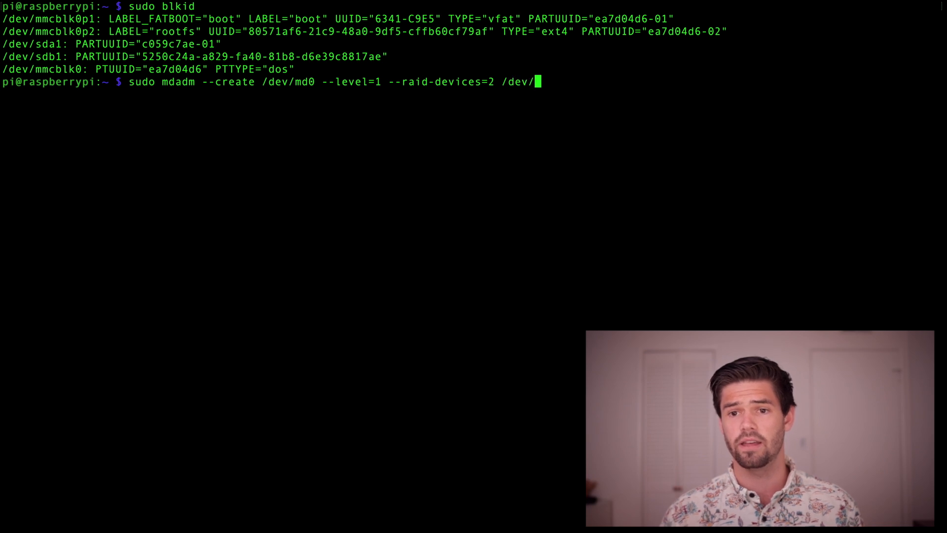
type("sda1 /dev/s")
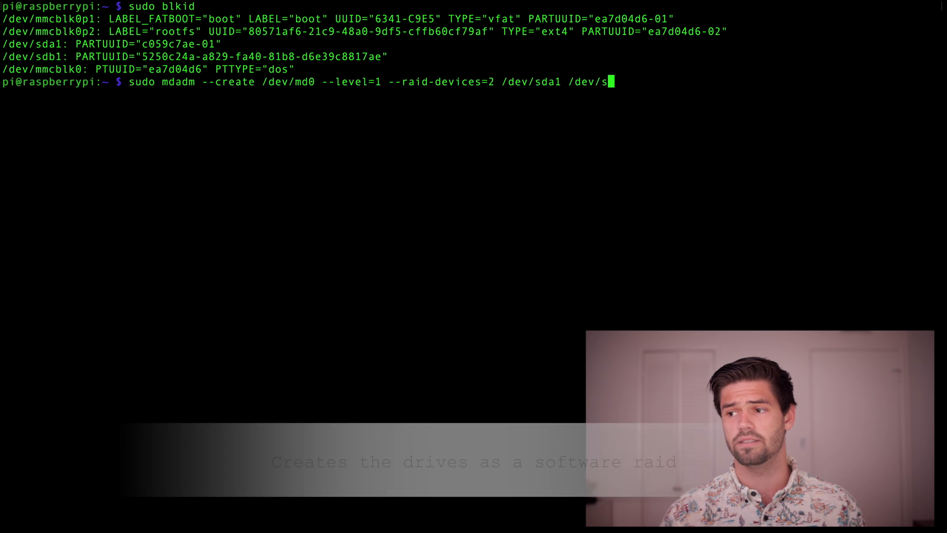
type("db1")
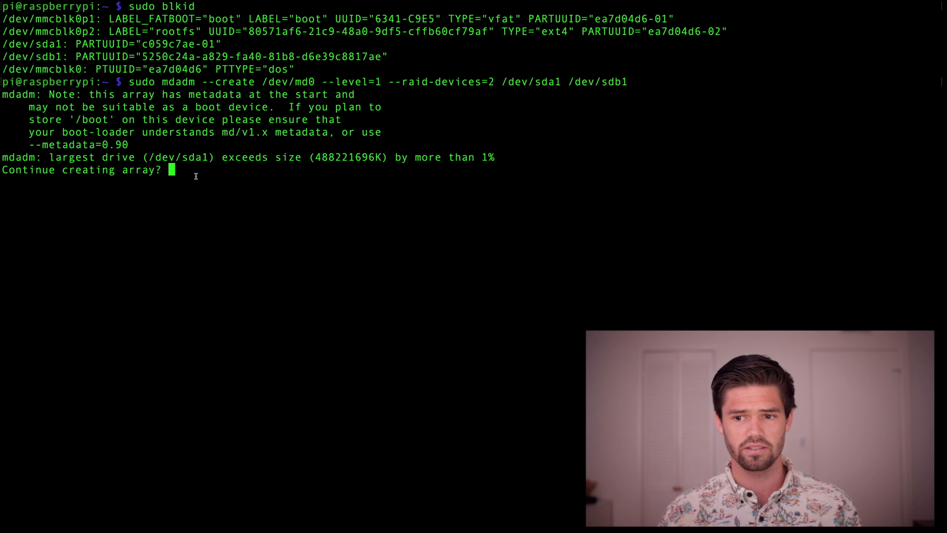
type("y")
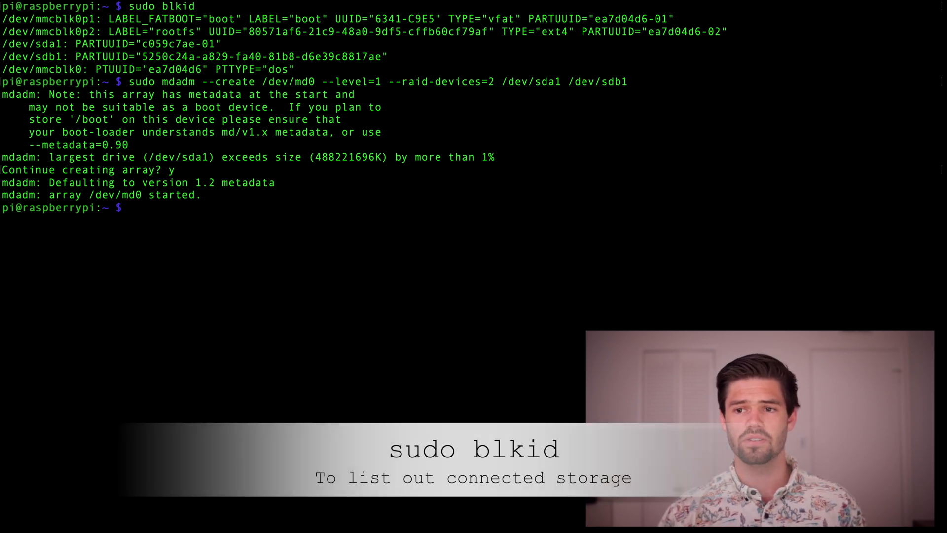
Run sudo blkid to see sda1 and sdb1 as linux_raid_member, then clear
type("sudo")
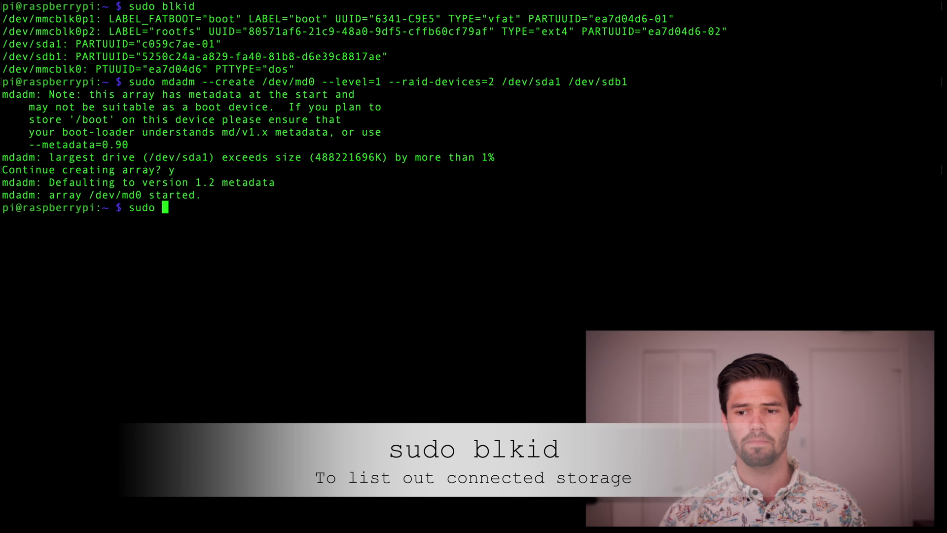
type("blkid")
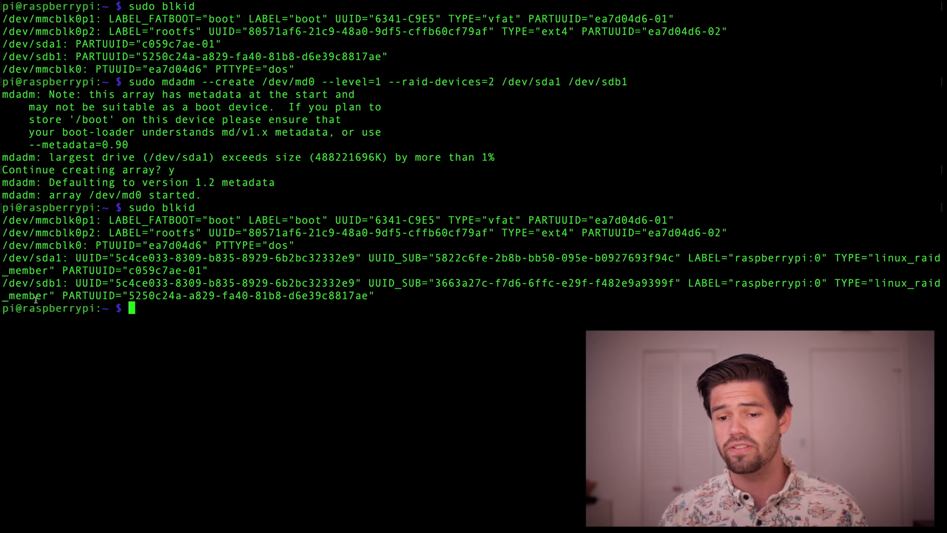
mouse_move(182, 305)
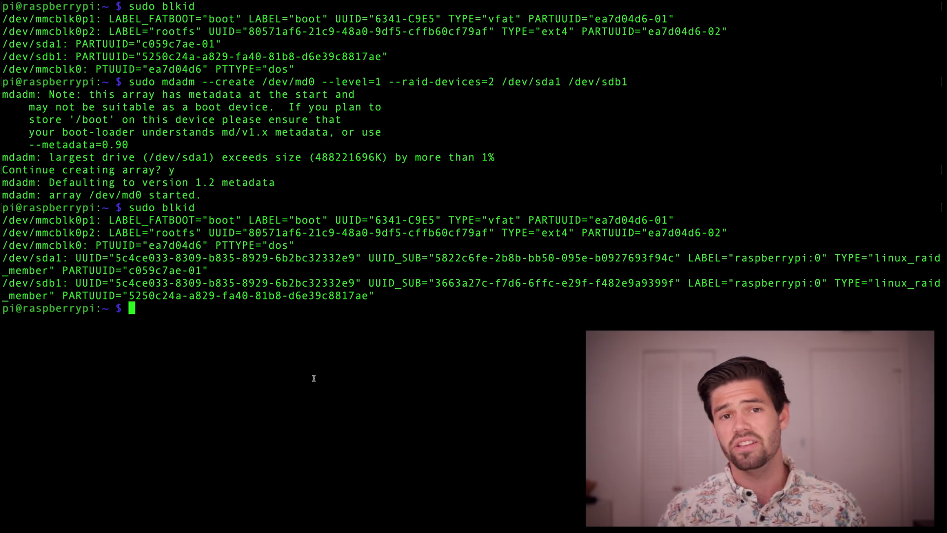
type("clear")
type("sudo mk")
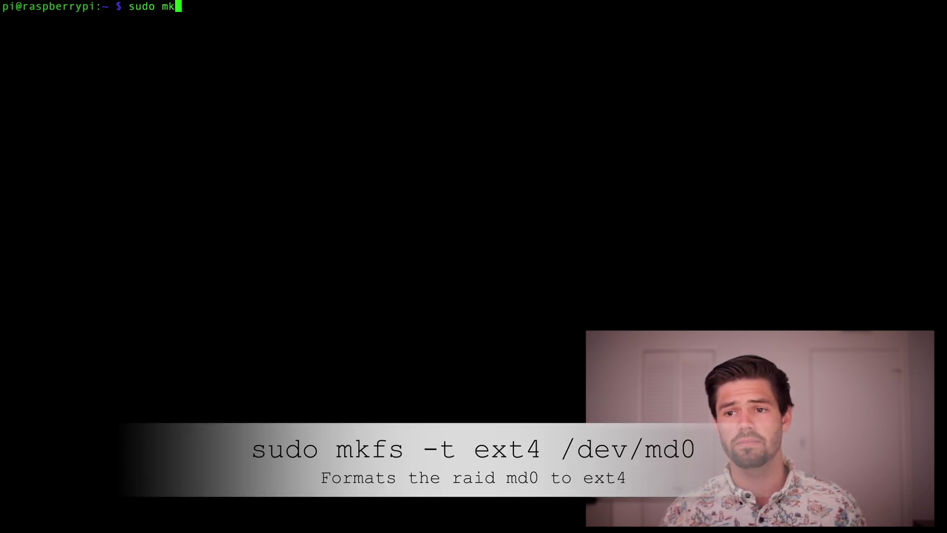
Run sudo mkfs -t ext4 /dev/md0 to create an ext4 filesystem on the array
type("fs -t")
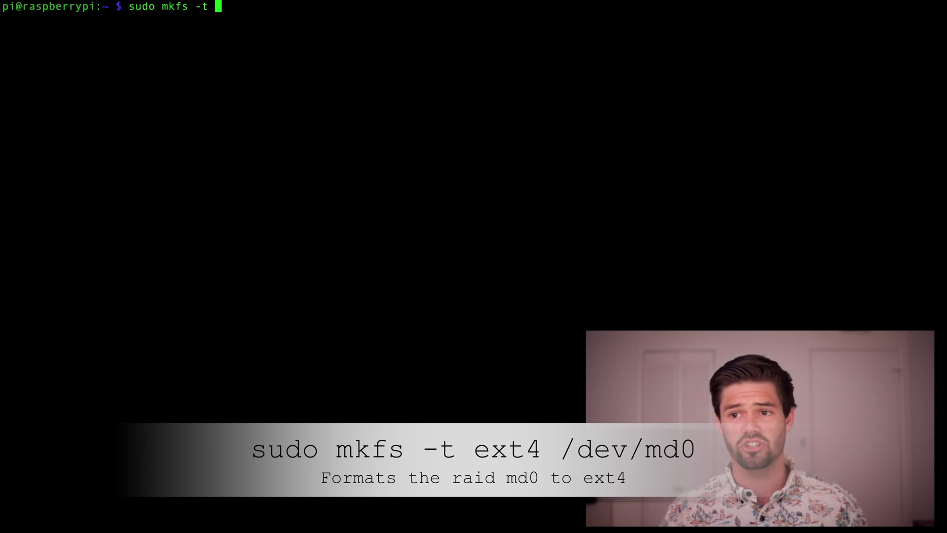
type("ext4 /dev")
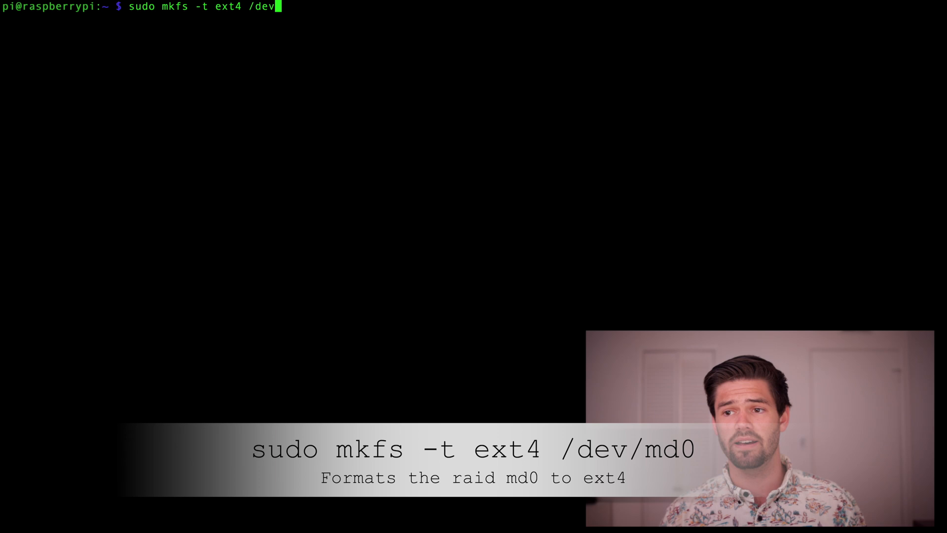
type("/md0")
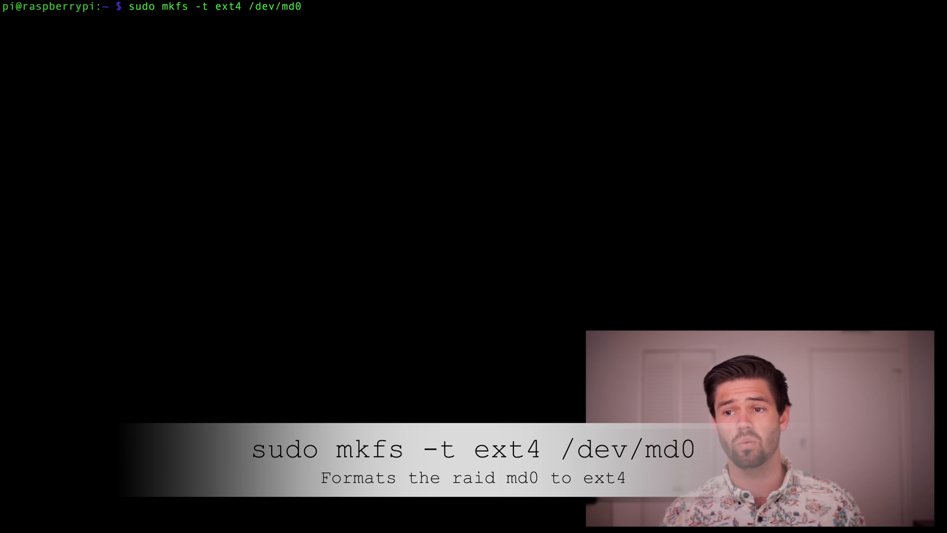
key("Return")
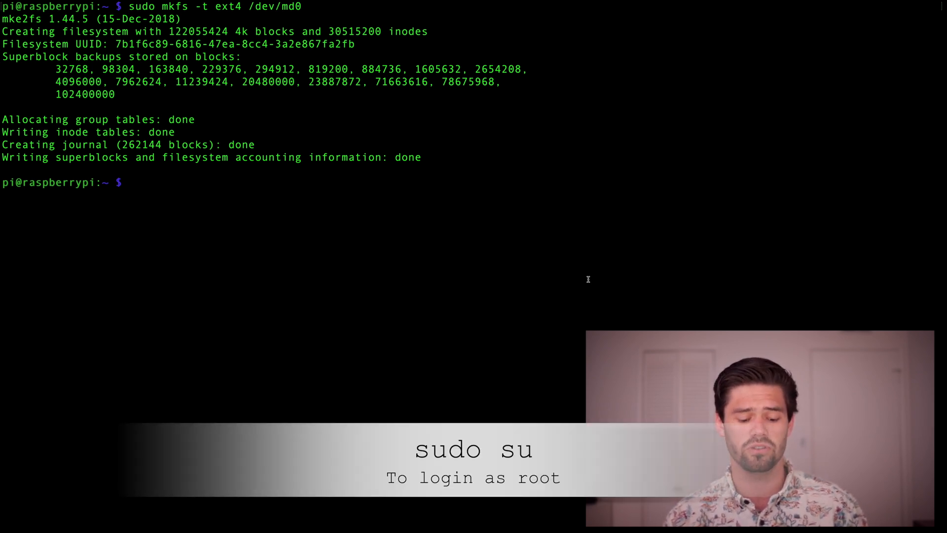
As root via sudo su, append mdadm --detail --scan output to /etc/mdadm/mdadm.conf
type("sudo su")
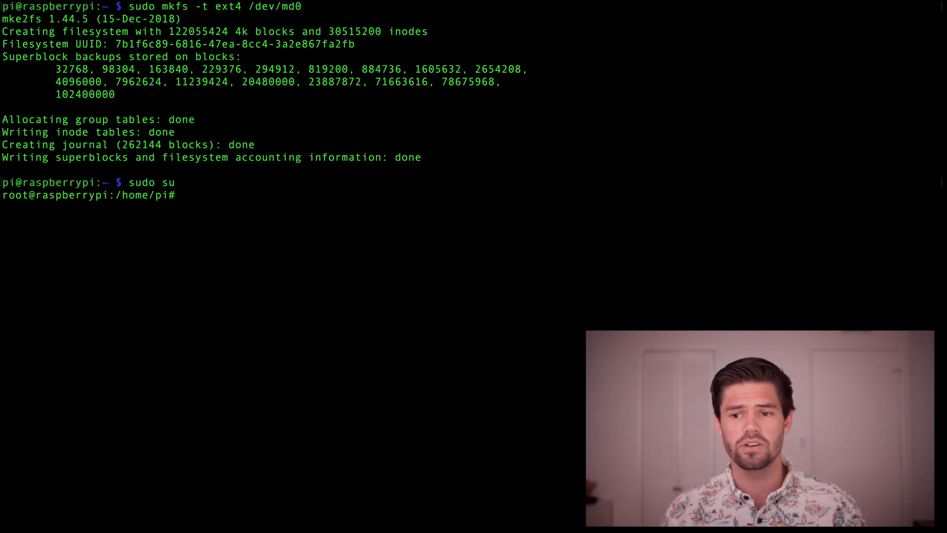
type("mdadm")
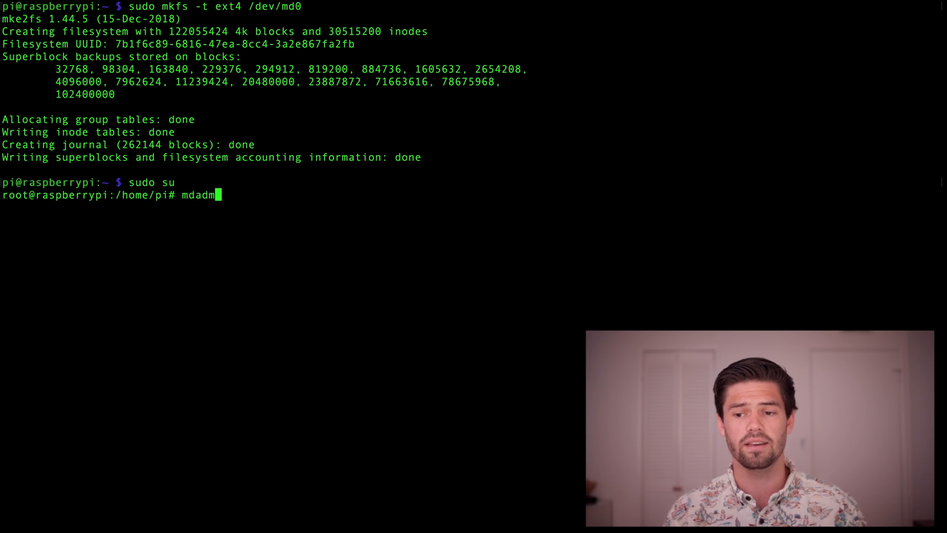
type("--de")
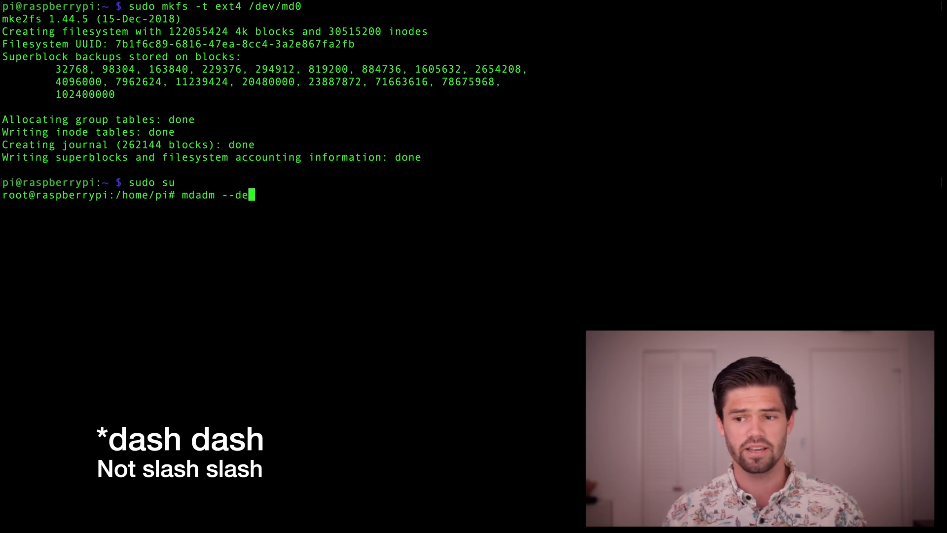
type("tail --scan >>")
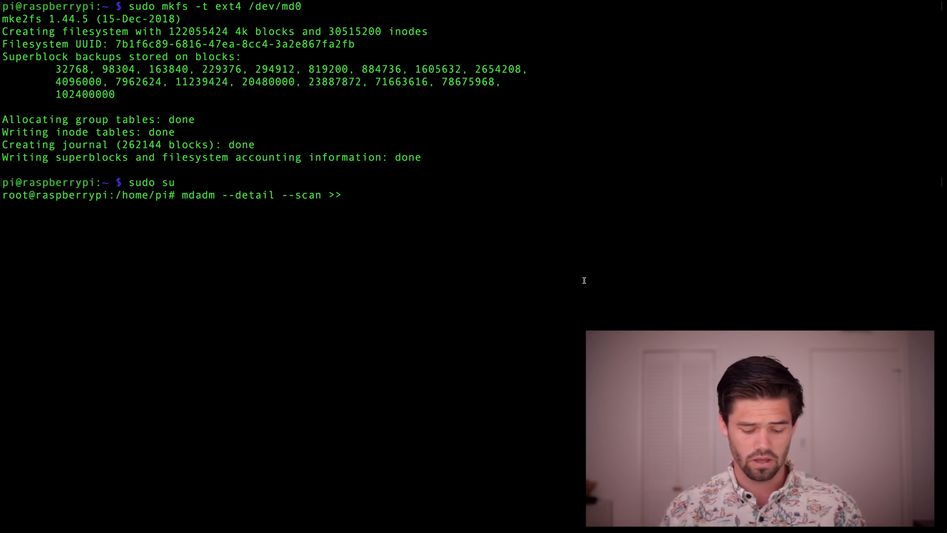
type("/etc/")
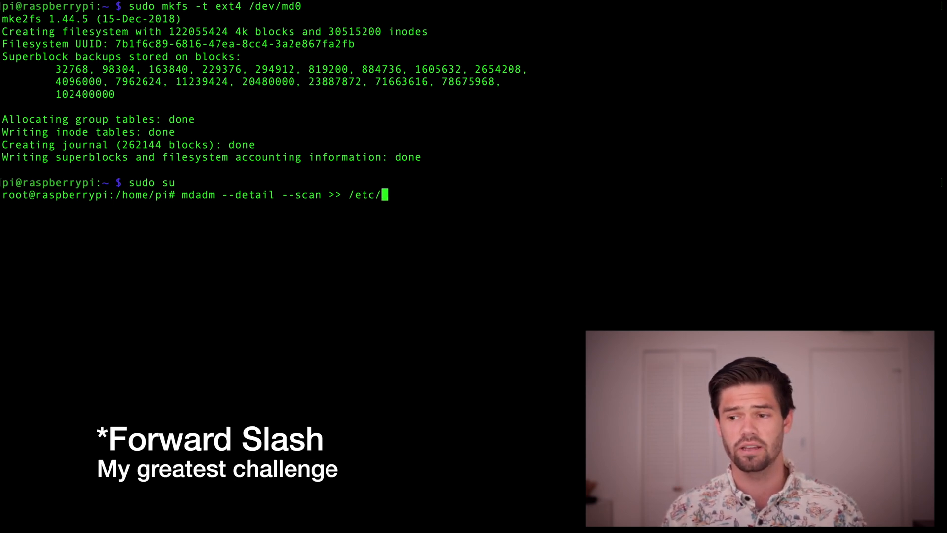
type("mdadm")
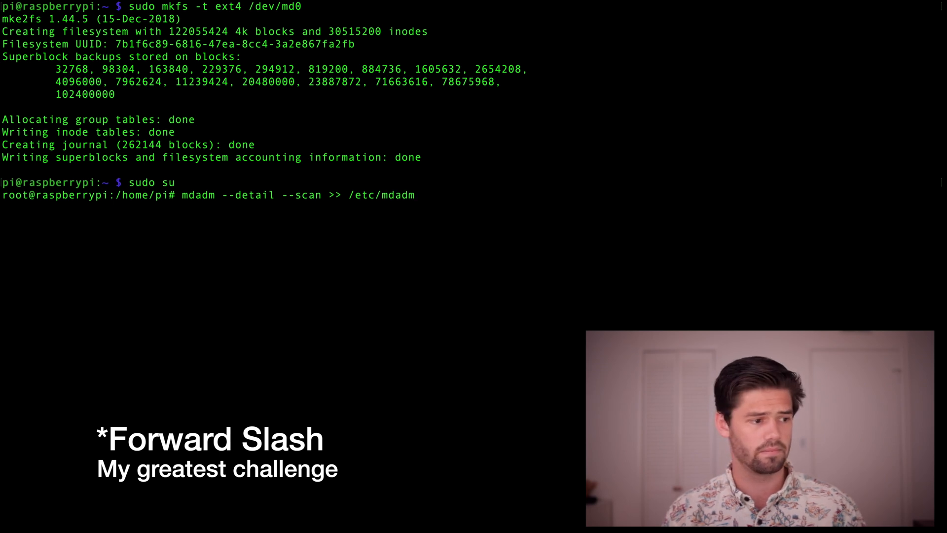
type("/mda")
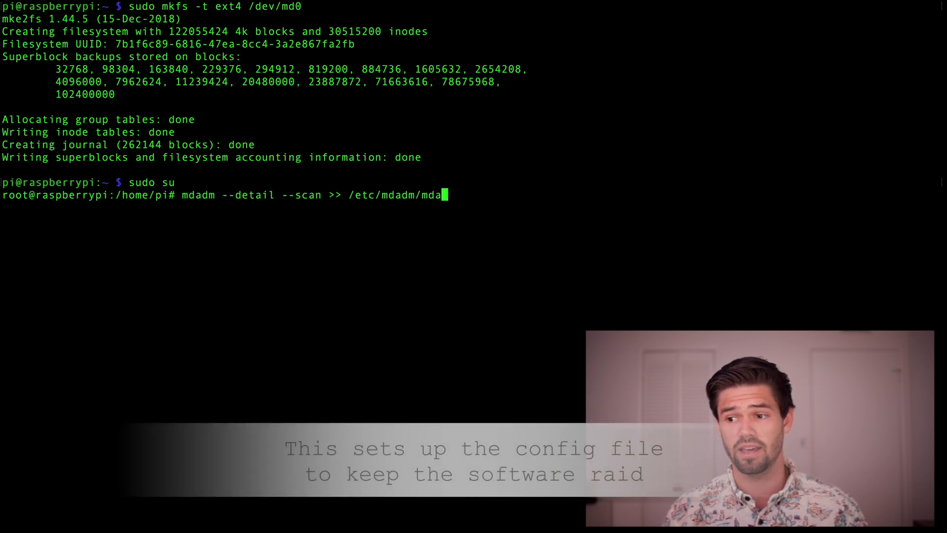
type("dm.conf")
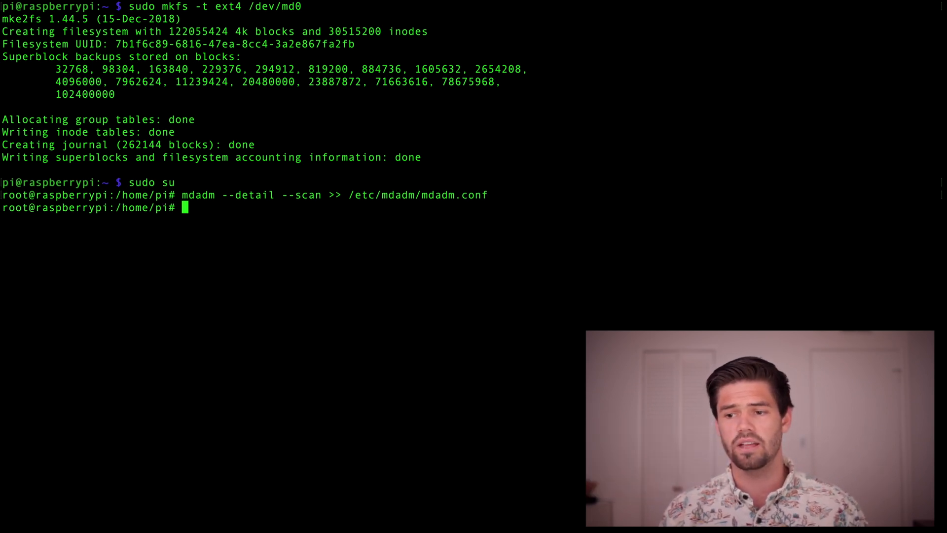
Run mdadm --detail --scan without the redirect to check /dev/md0, then exit root
type("mdadm --detail --scan >> /etc/mdadm/mdadm.conf")
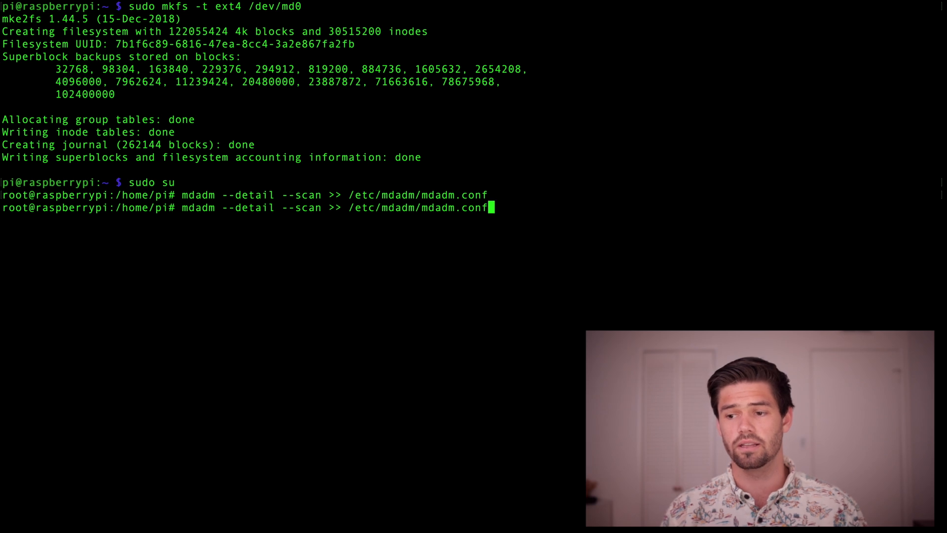
key("BackSpace")
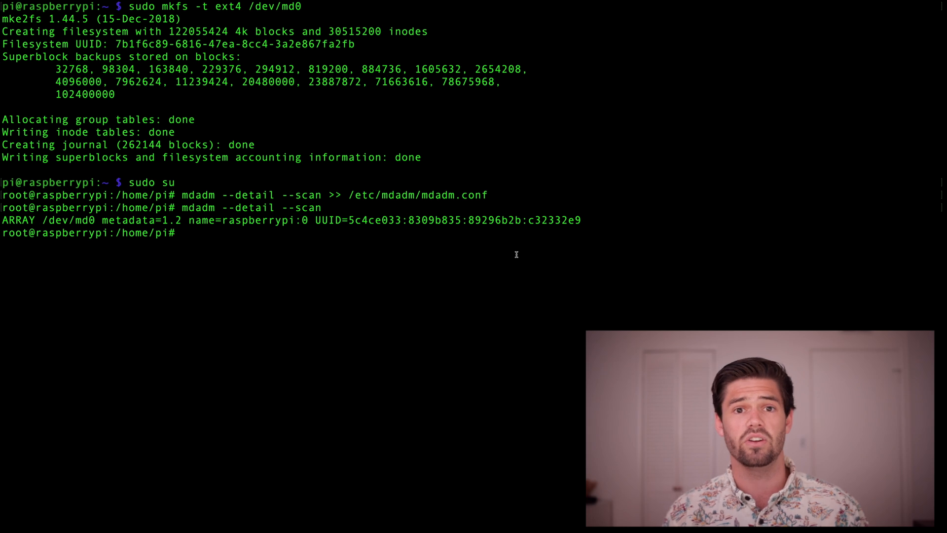
type("ex")
type("sudo mkd")
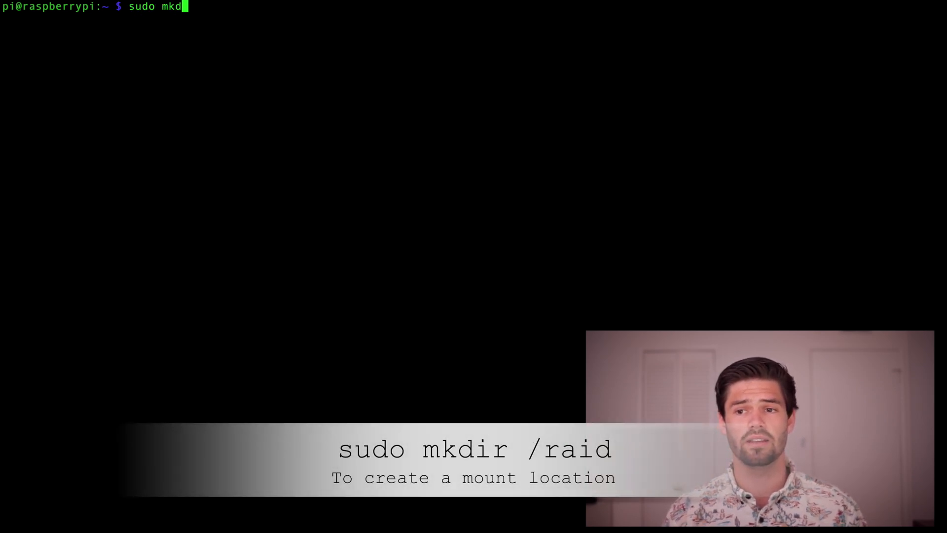
Create the /raid directory, list the root folder, and run sudo lsblk to see unmounted md0
type("ir")
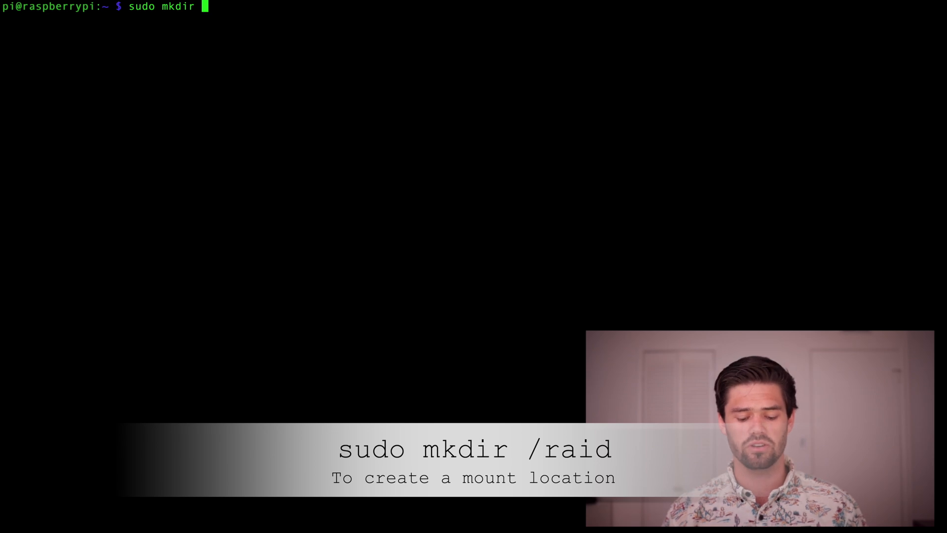
type("/raid")
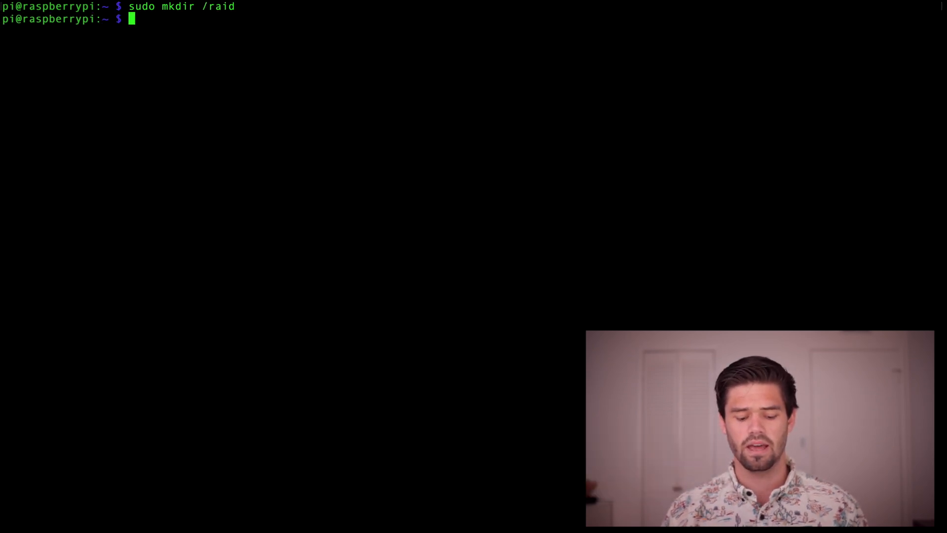
type("cd /")
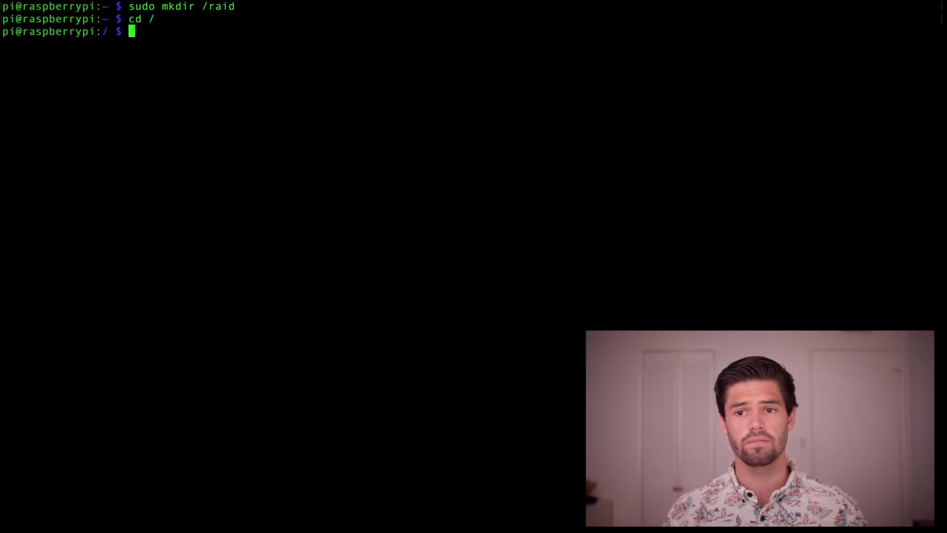
type("ls")
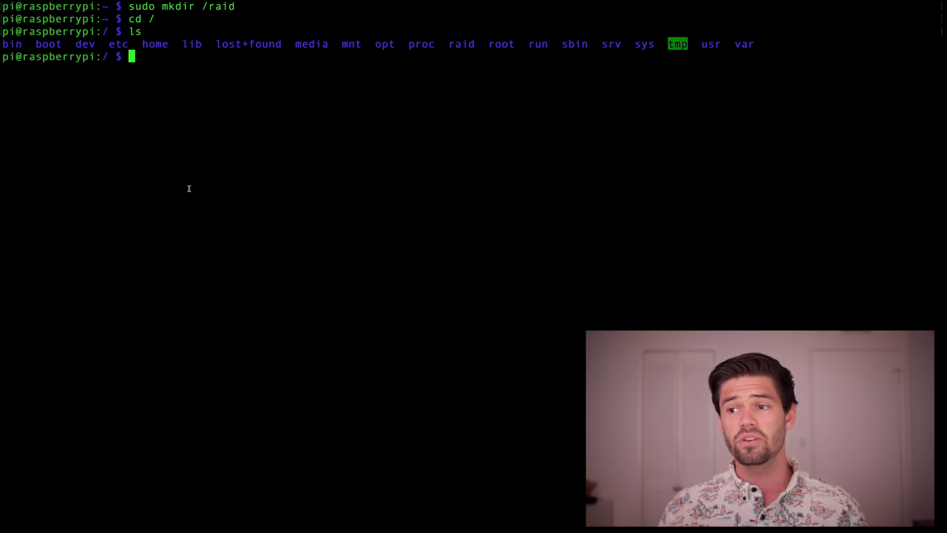
mouse_move(470, 44)
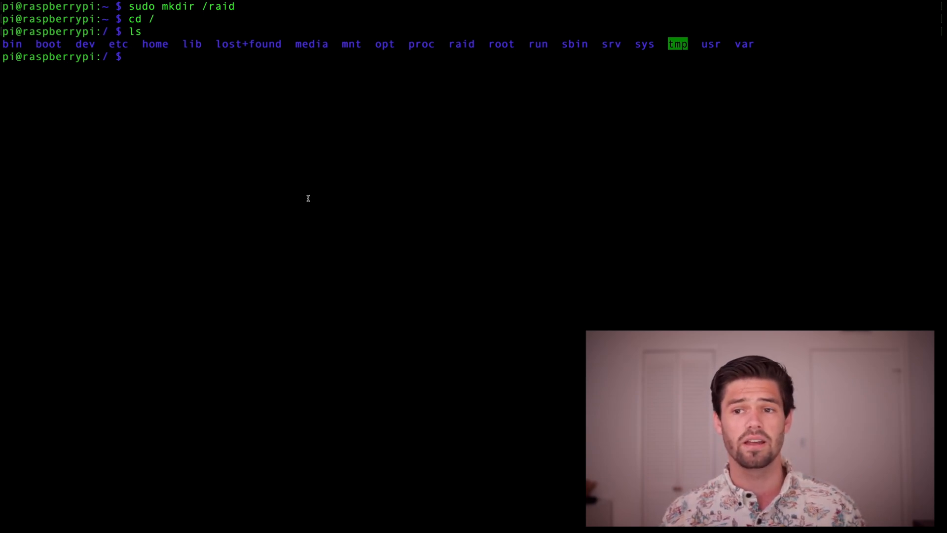
type("lsblk")
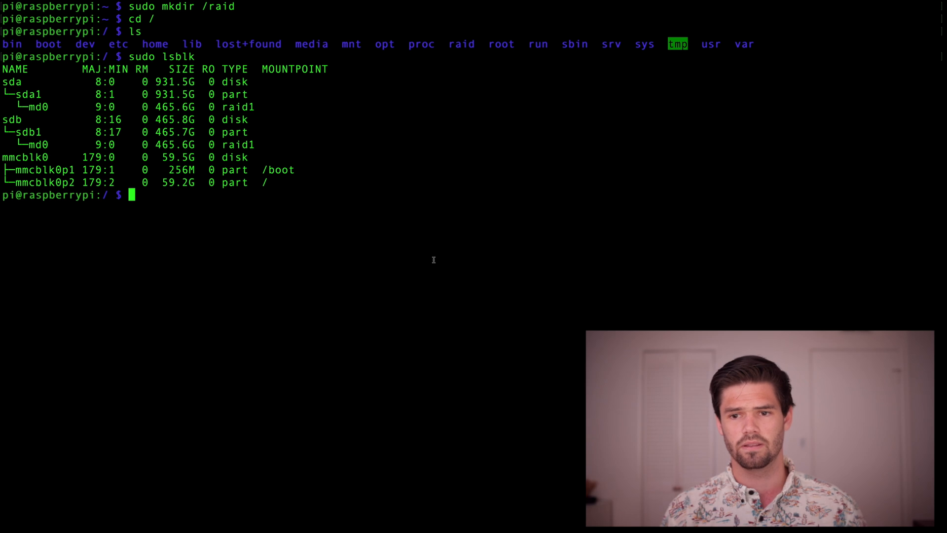
Run sudo blkid and select the ext4 UUID value shown for /dev/md0
type("sudo lsb")
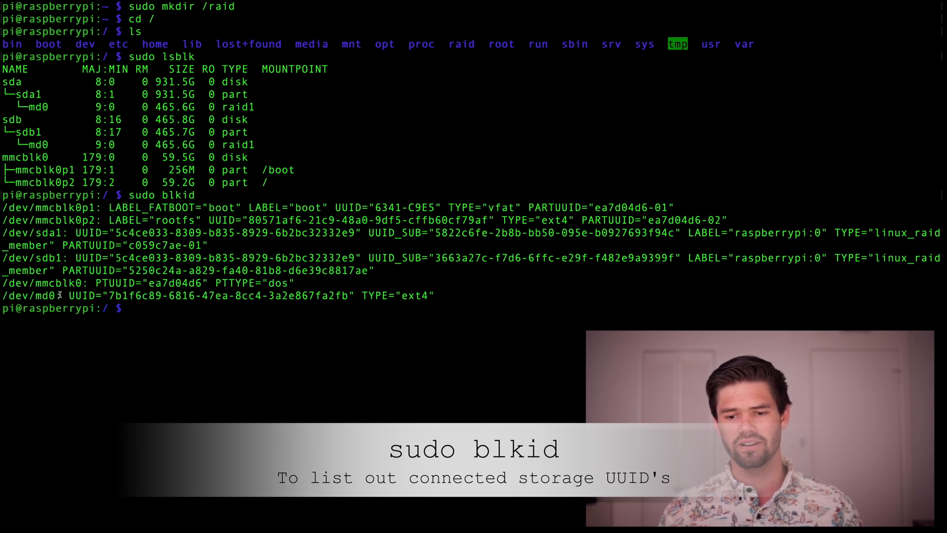
double_click(30, 295)
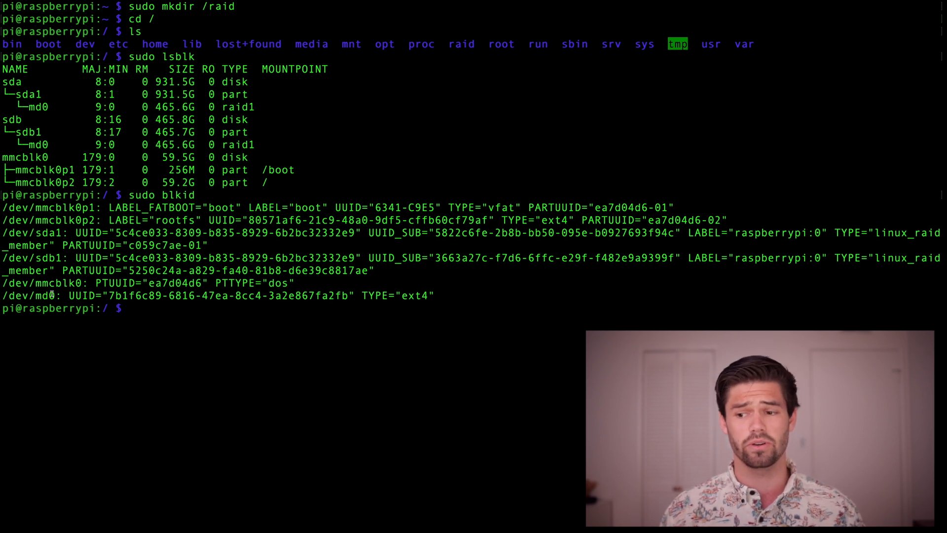
left_click_drag(108, 296, 326, 296)
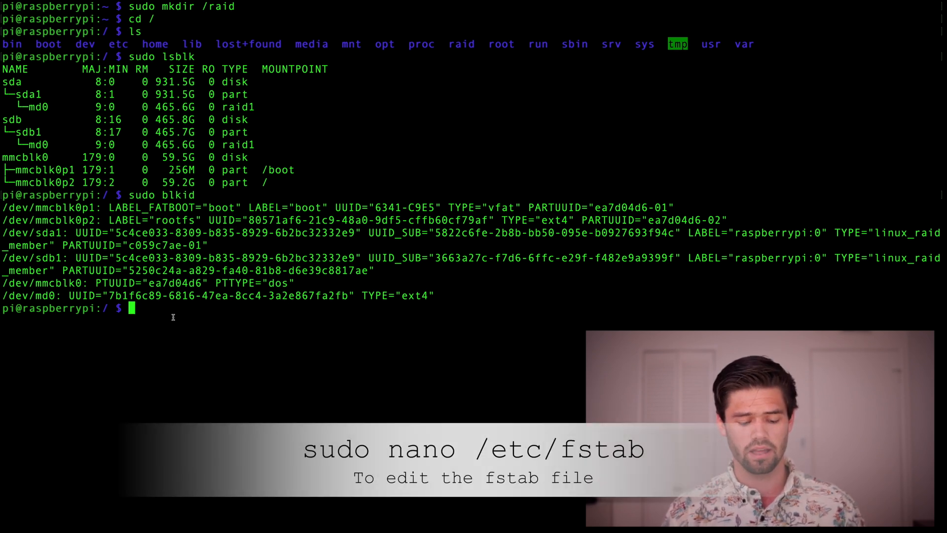
Open /etc/fstab in nano with sudo
type("sudo nano /etc/")
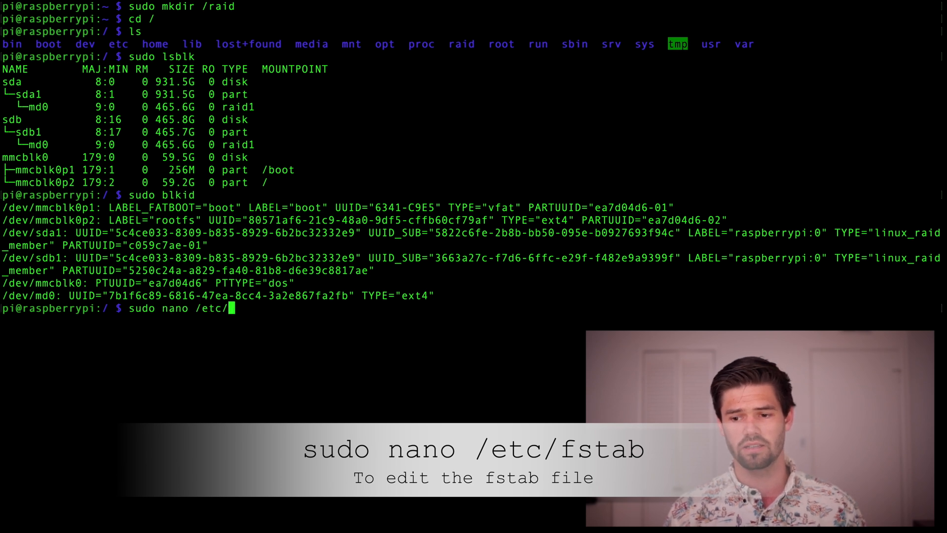
type("fstab")
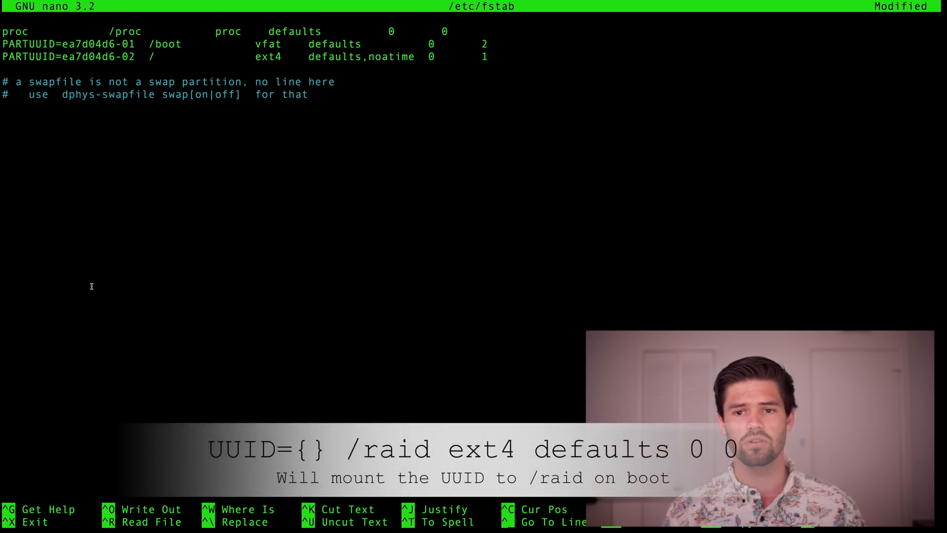
Add 'UUID=7b1f6c89-6816-47ea-8cc4-3a2e867fa2fb /raid ext4 defaults 0 0' to fstab and exit nano
type("UUID=")
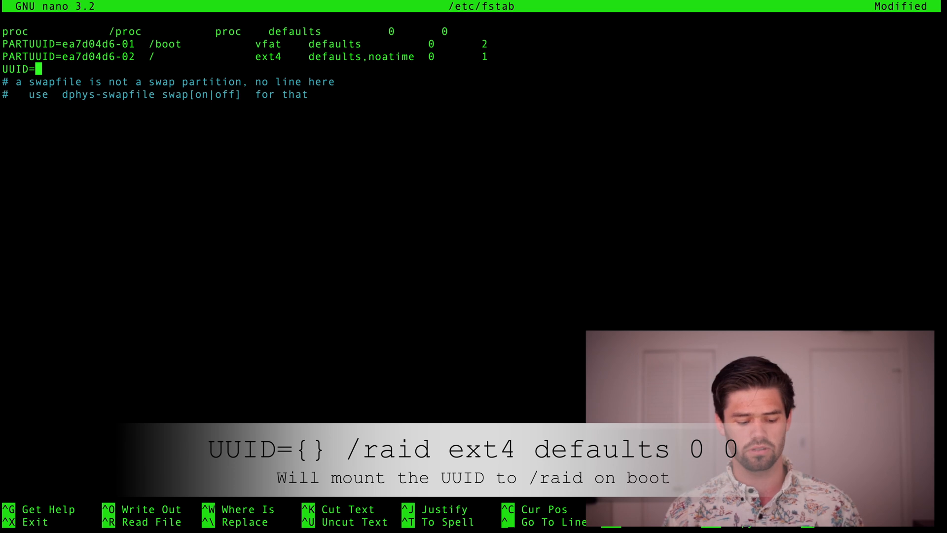
type("7b1f6c89-6816-47ea-8cc4-3a2e867fa2fb")
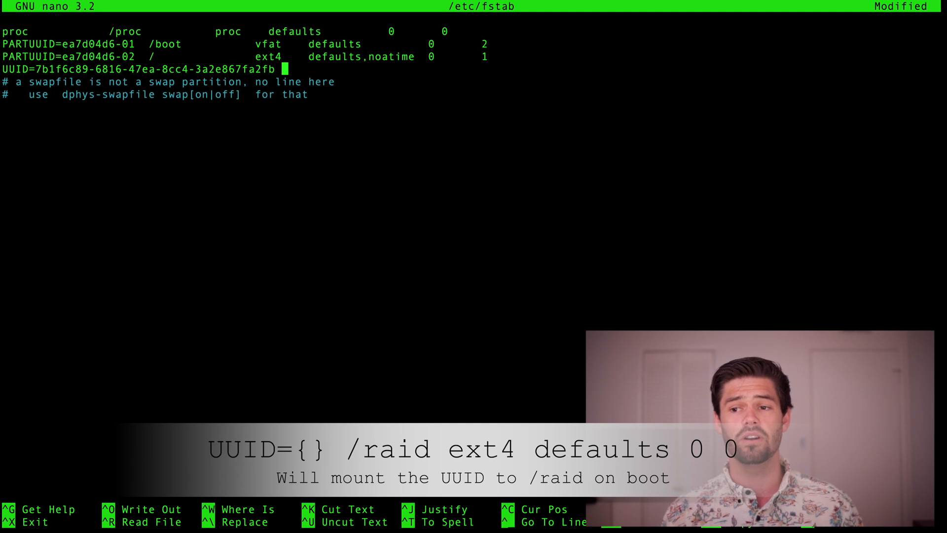
type("/")
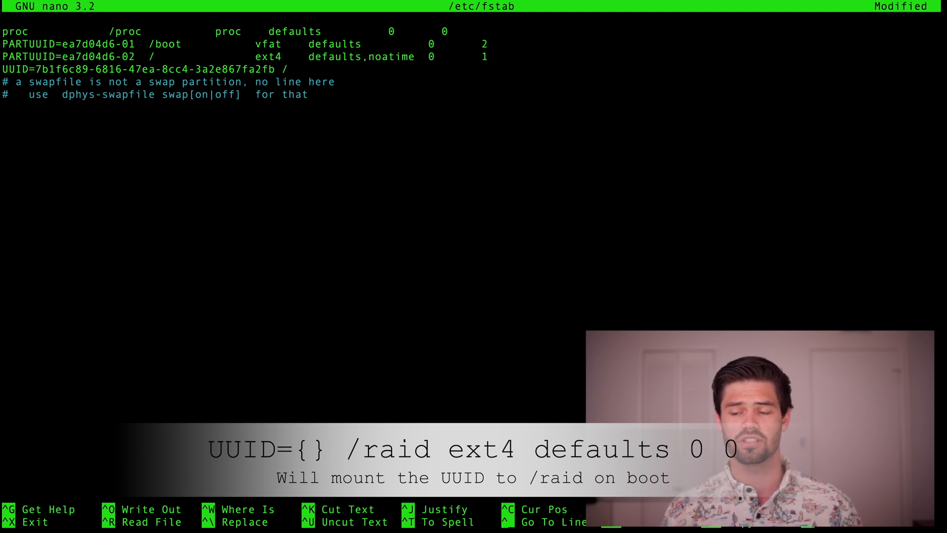
type("raid")
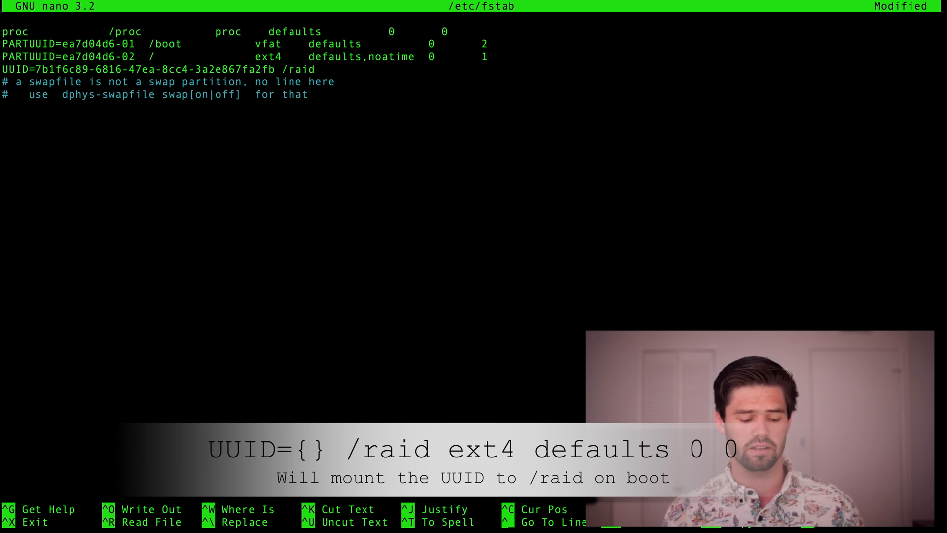
type("ext4")
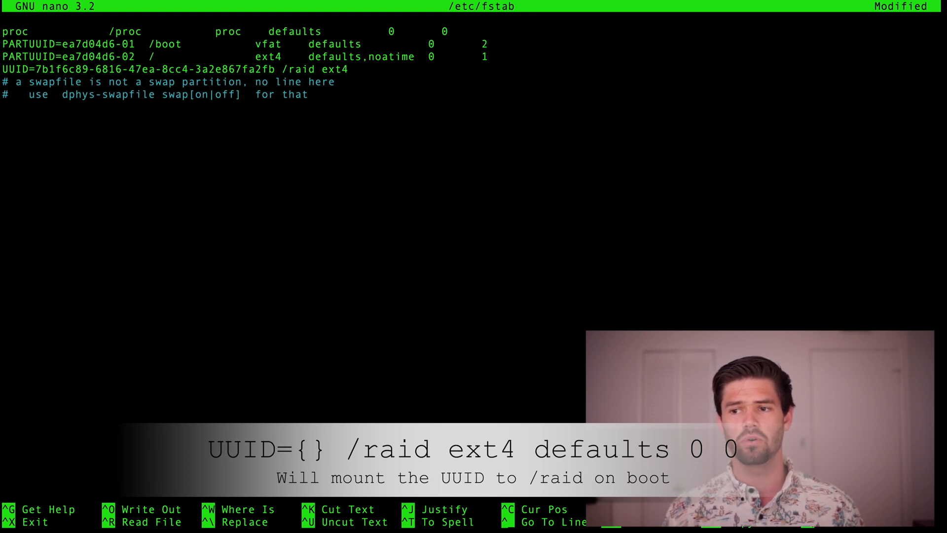
type("defua")
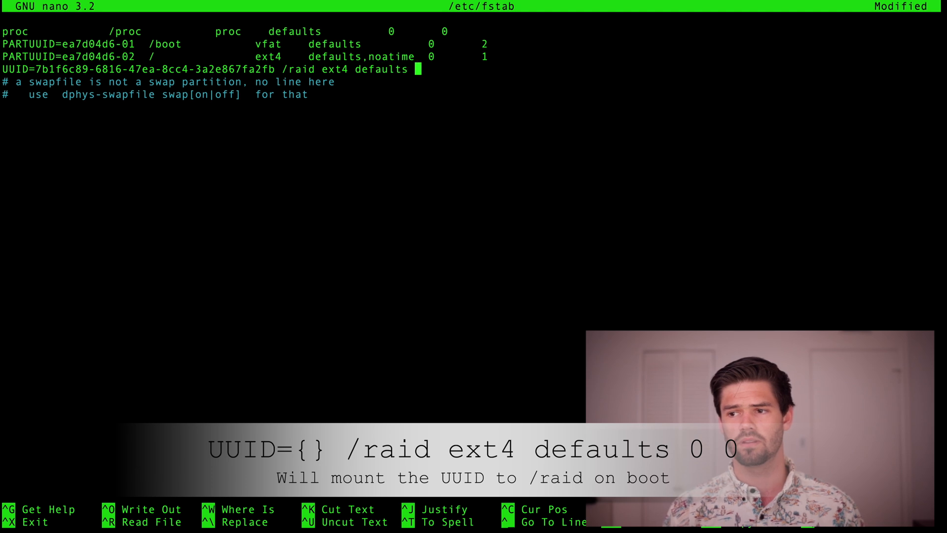
type("0 0")
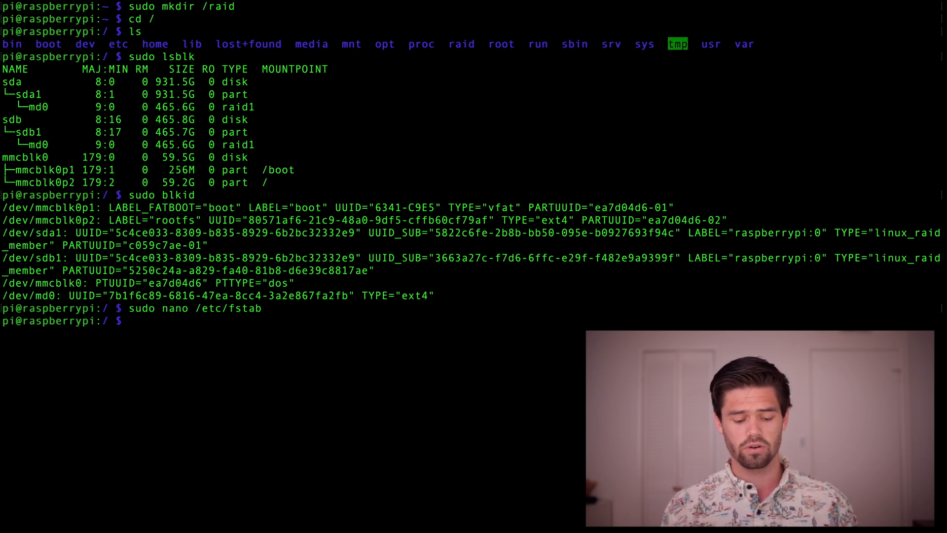
Mount all fstab entries with sudo mount -a, then begin a sudo lsblk listing
type("sudo mount")
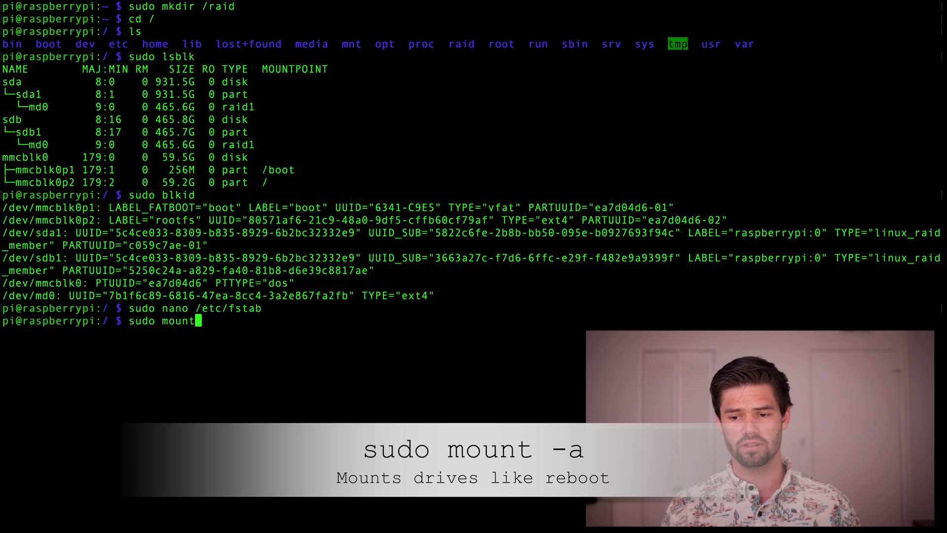
type("-a")
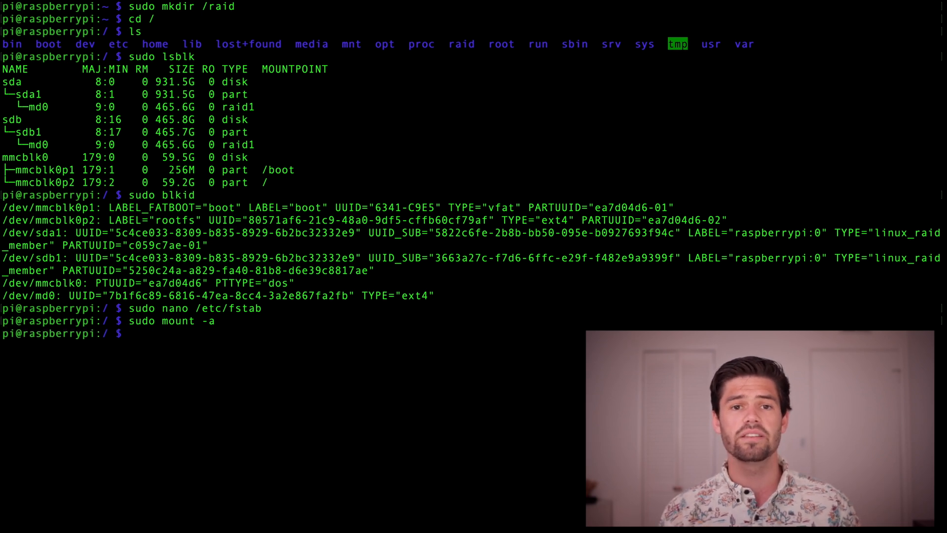
type("s")
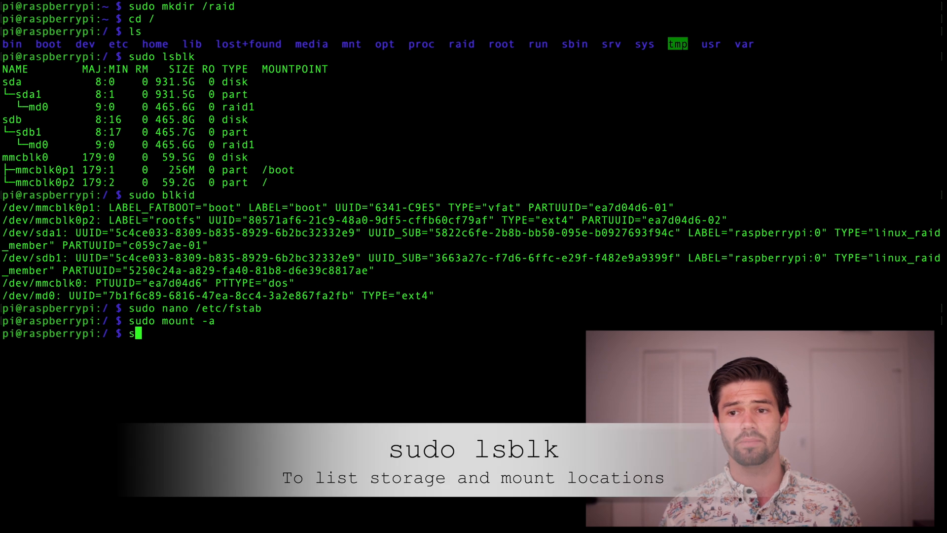
type("udo lsk")
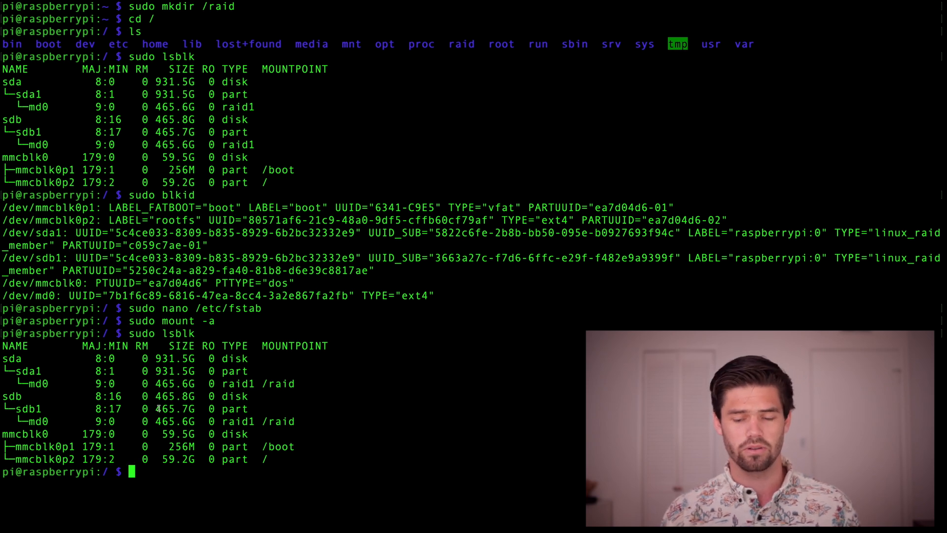
Change into the /raid mount point after confirming md0 is mounted there
type("cd /raid/")
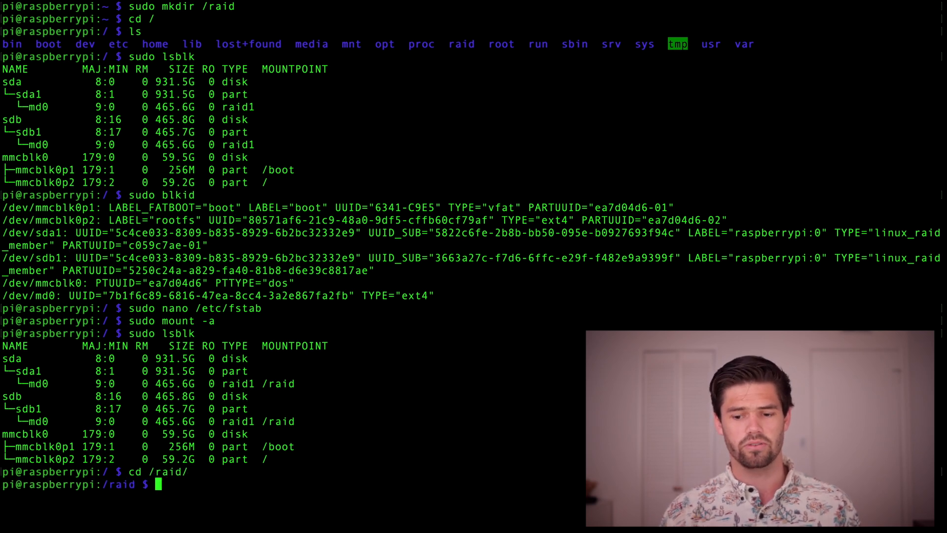
Give /raid recursive 777 permissions after a denied touch, then create the test file
type("touch test")
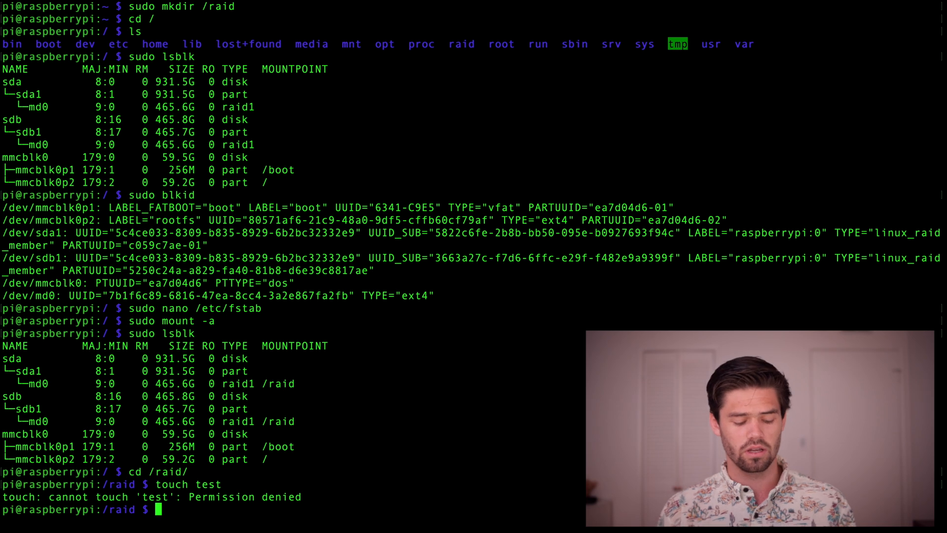
type("sudo chmod")
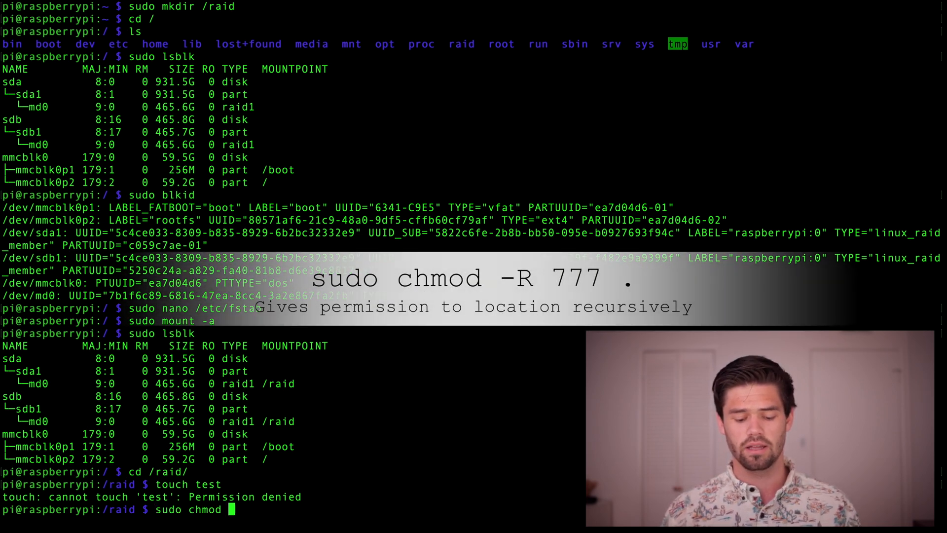
type("-R")
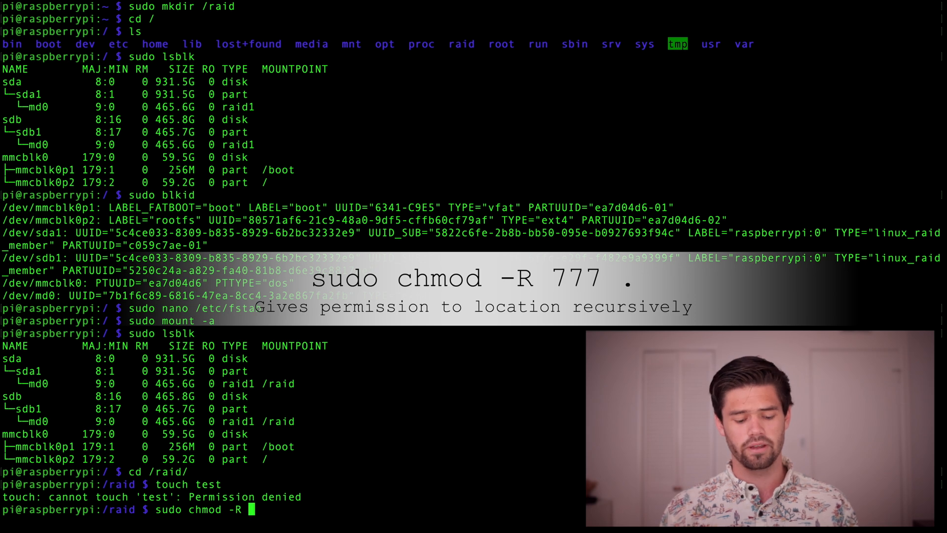
type("777 .")
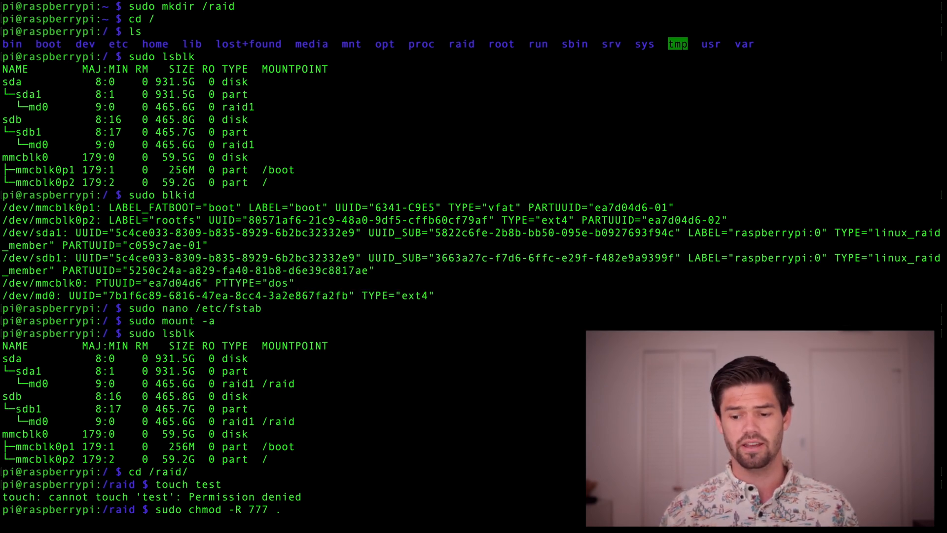
type("touch test")
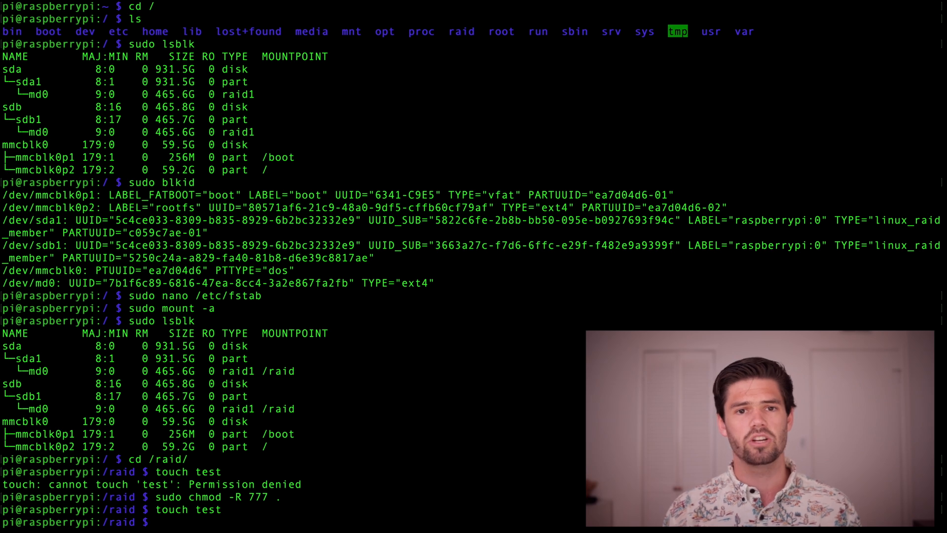
In a new session, list /raid to see the test file beside lost+found
type("sudo")
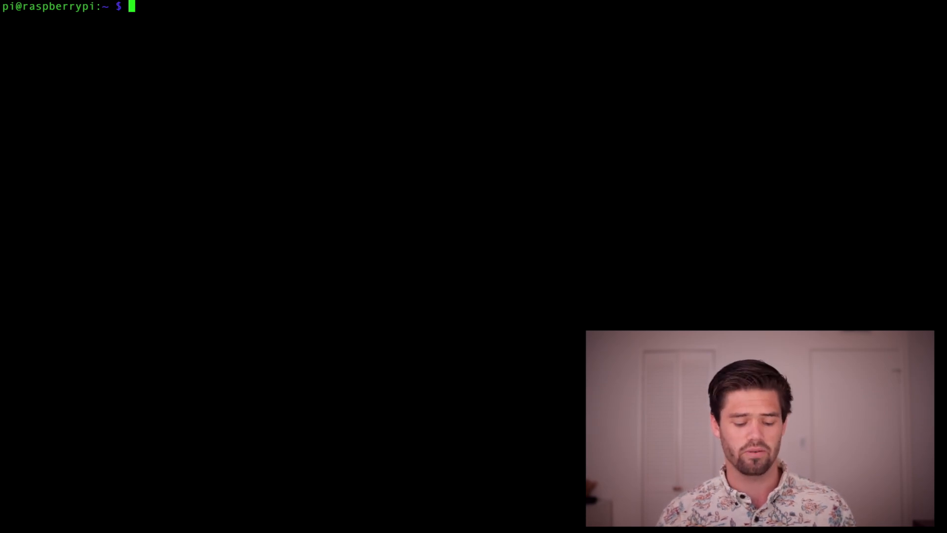
type("cd /raid/")
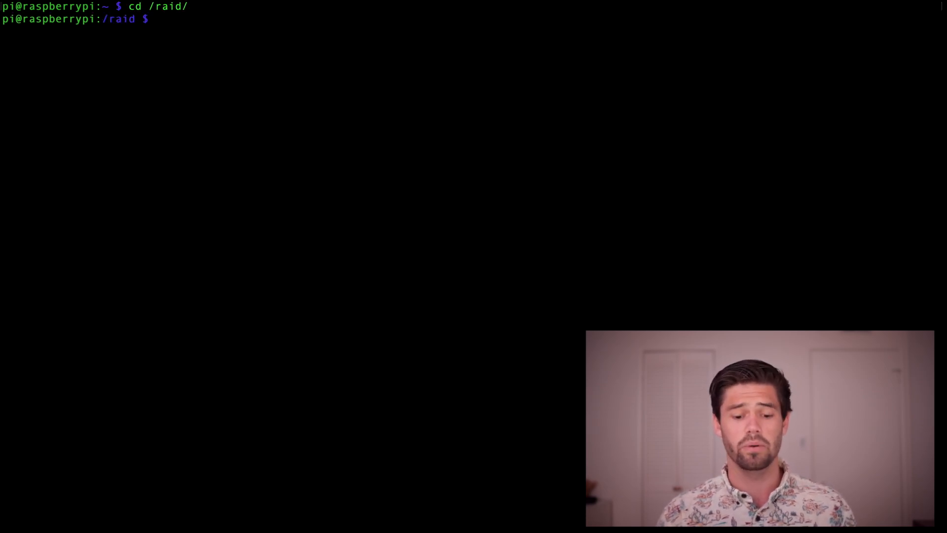
type("ls")
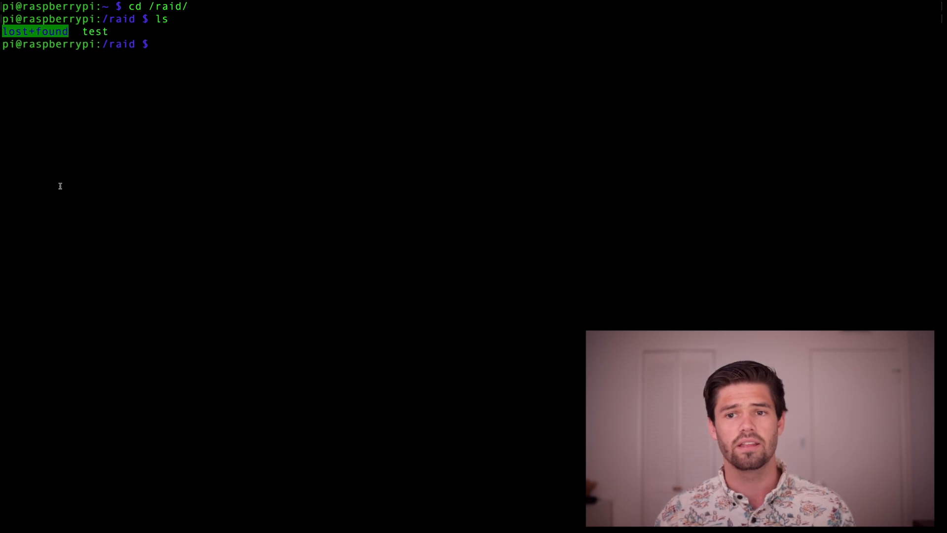